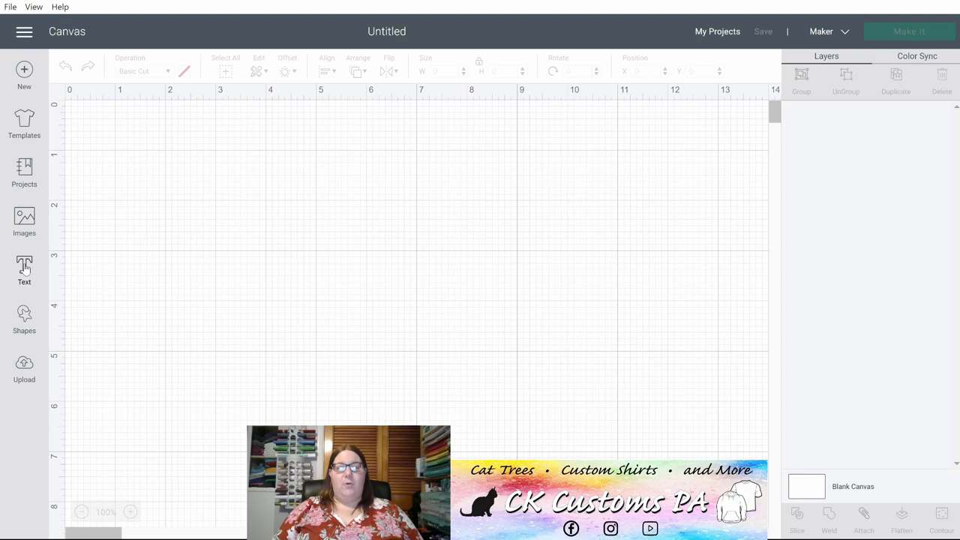
Step: Add a Hello text layer and enlarge it to about 5.95 by 2.27 inches
left_click(24, 266)
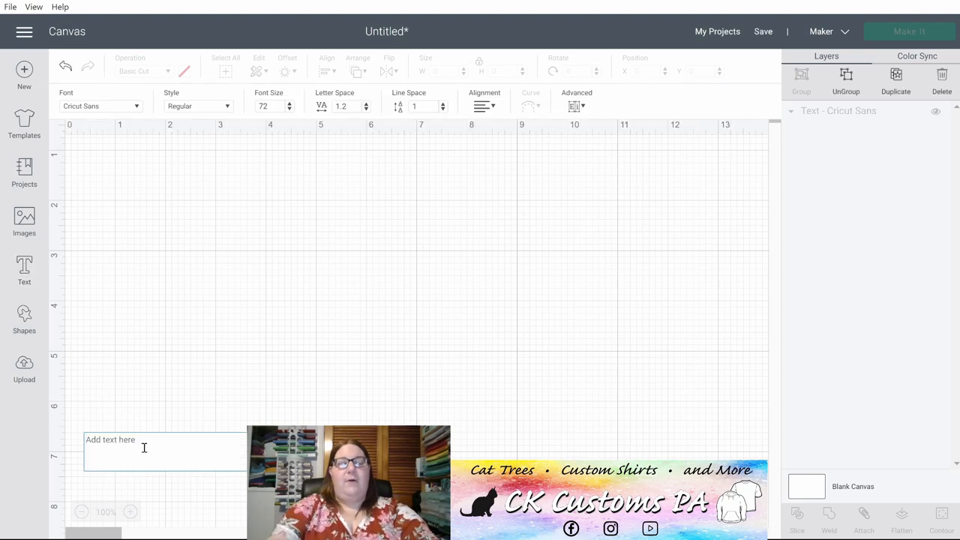
type("Hello")
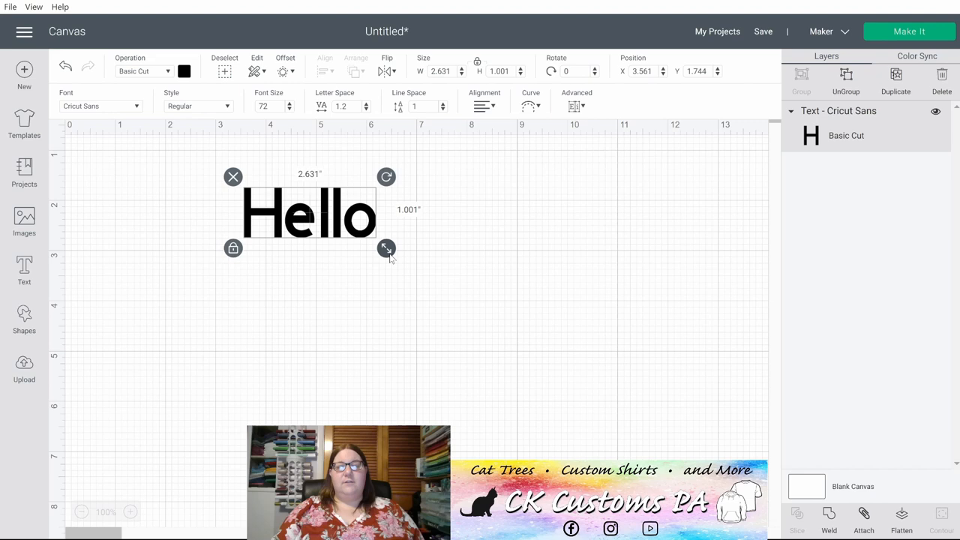
left_click_drag(386, 248, 553, 311)
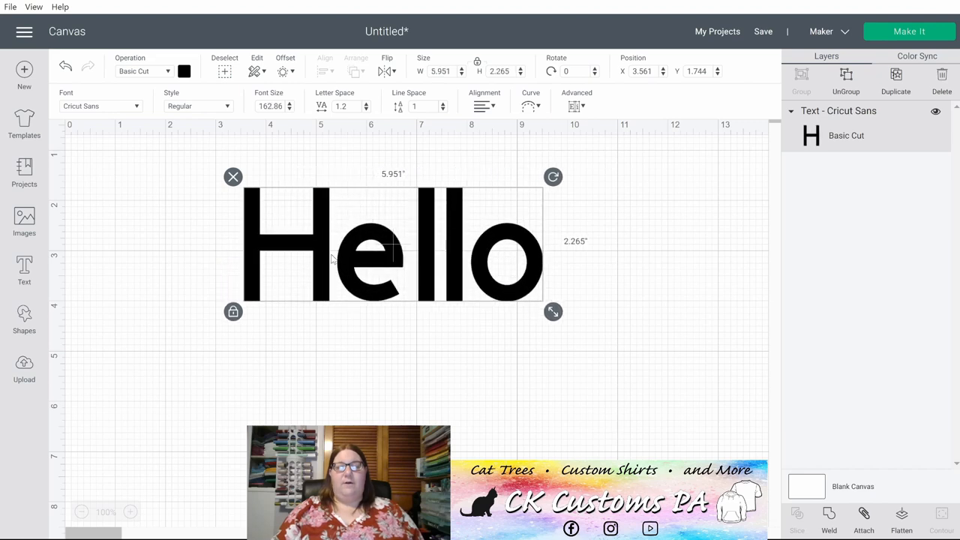
mouse_move(346, 242)
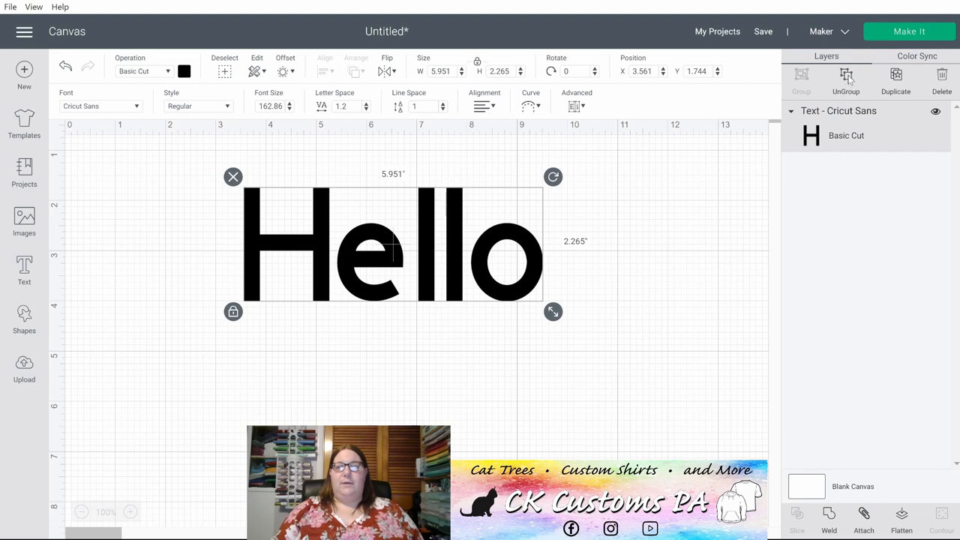
Step: Ungroup Hello into separate H, e, l, l, o layers, then deselect them
left_click(846, 75)
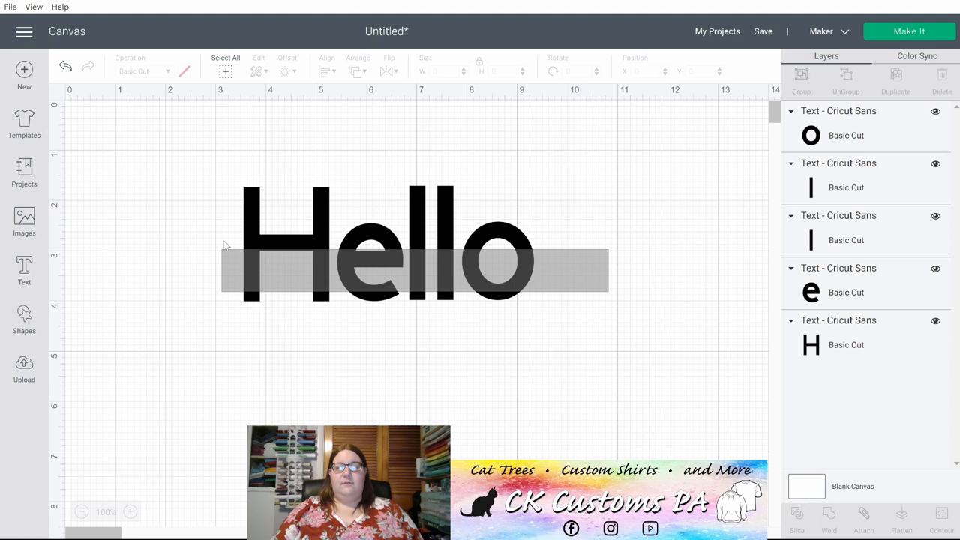
left_click(324, 71)
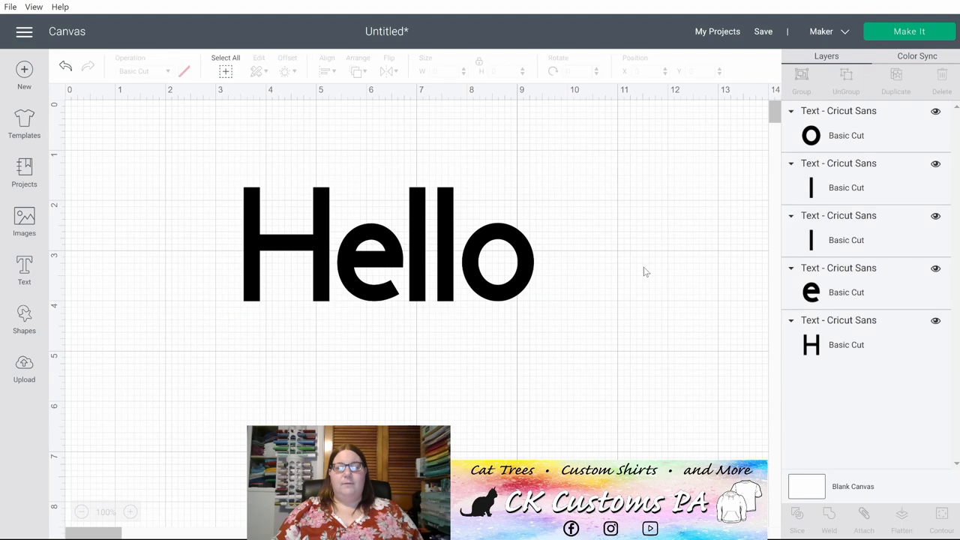
mouse_move(555, 274)
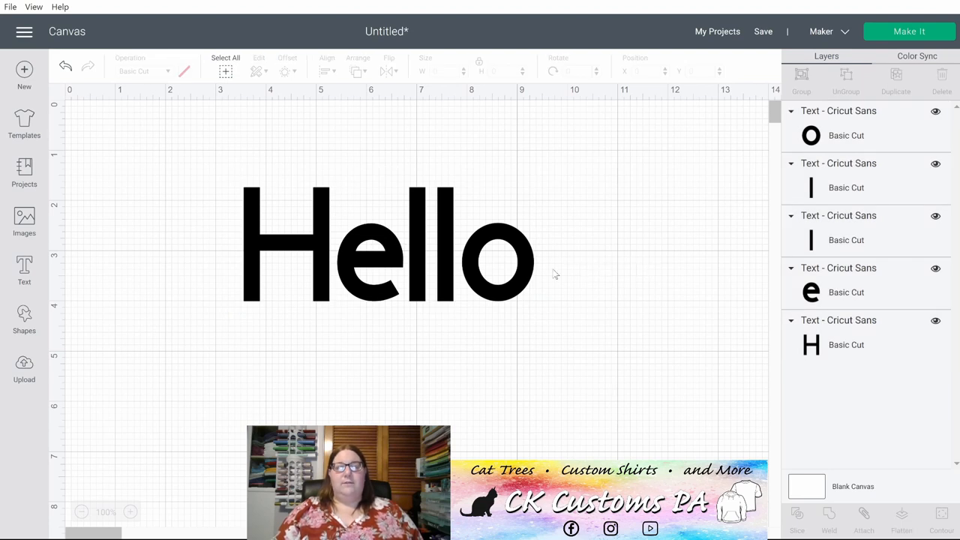
mouse_move(566, 298)
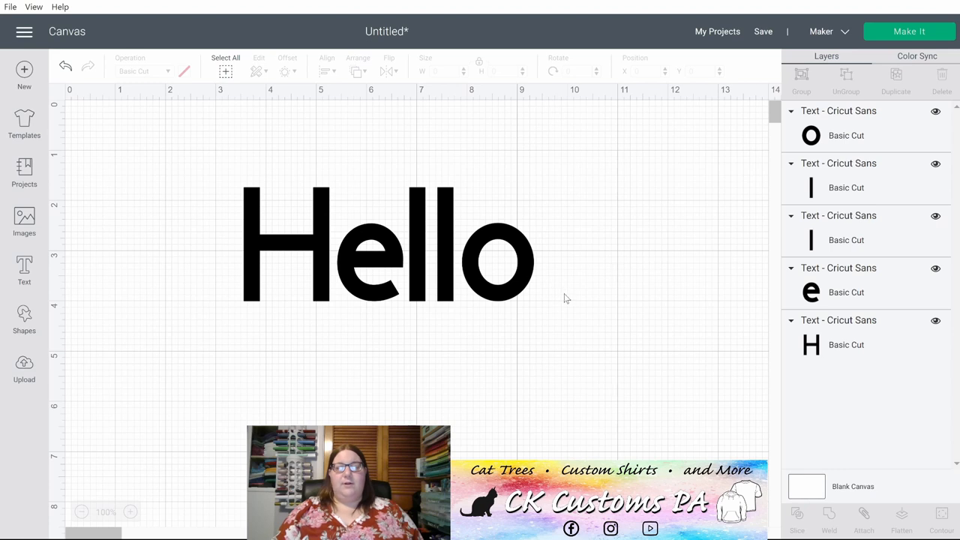
mouse_move(552, 323)
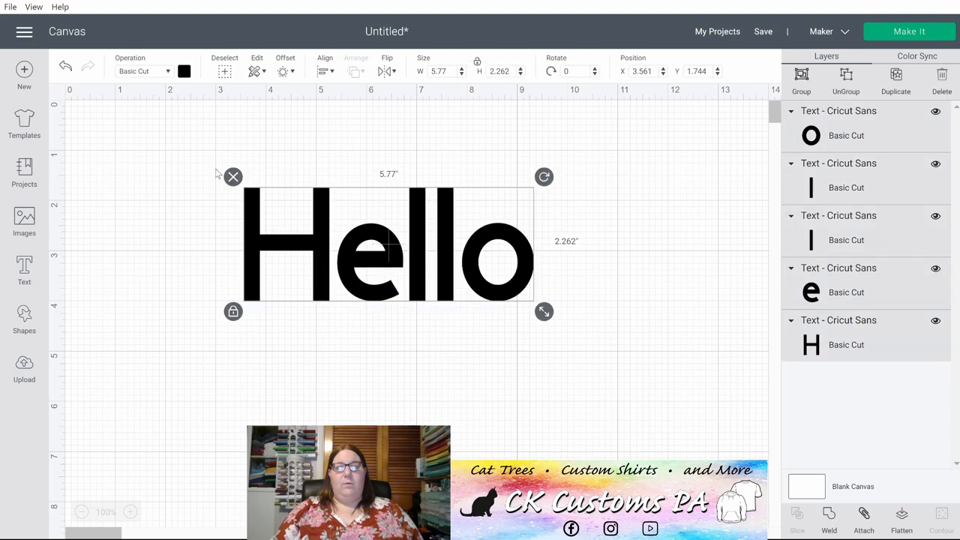
mouse_move(214, 174)
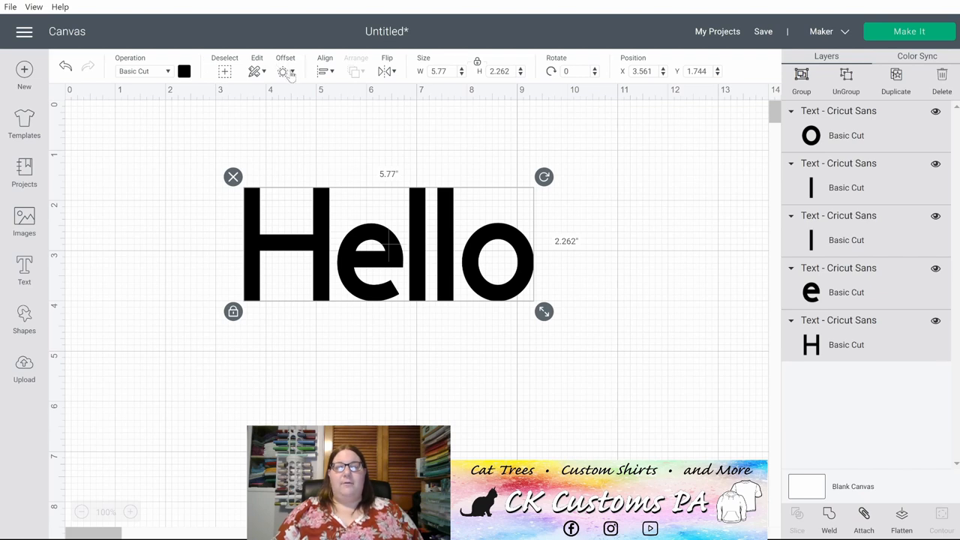
Step: Open Offset for the letters and set a rounded welded distance of about 0.46 inch
left_click(283, 70)
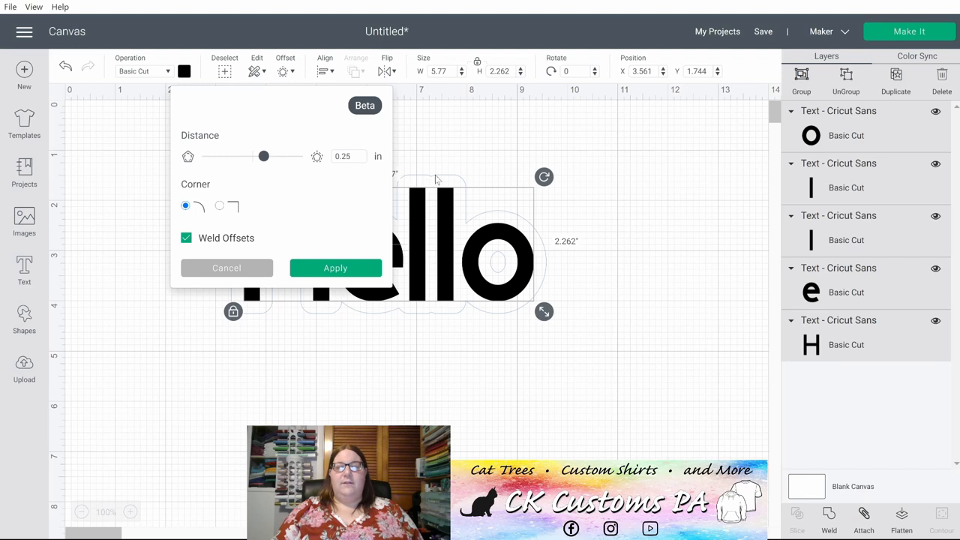
mouse_move(509, 214)
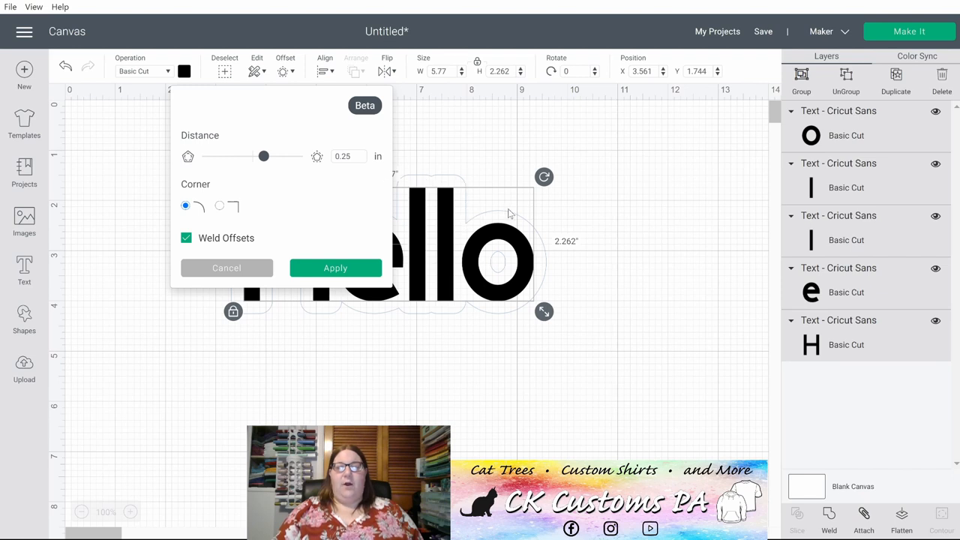
mouse_move(547, 289)
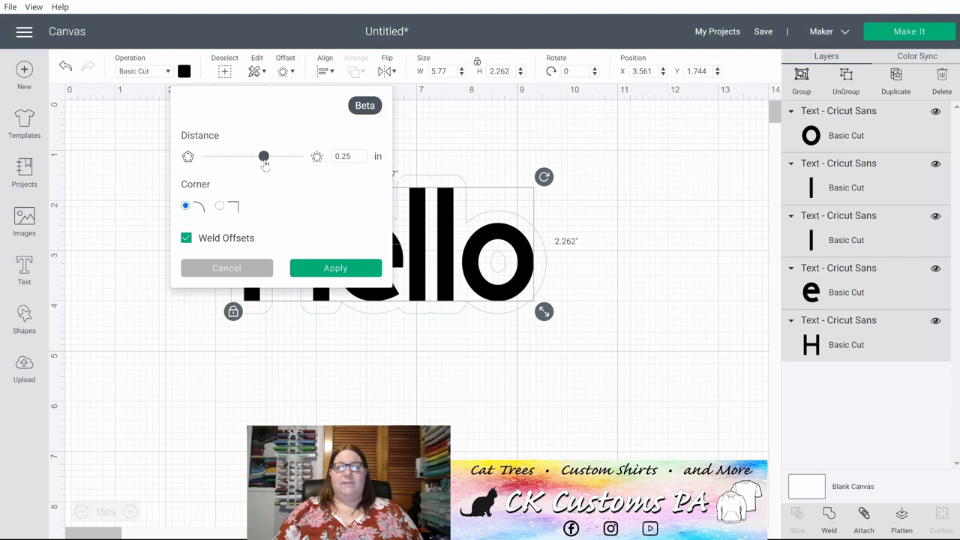
left_click_drag(263, 156, 266, 156)
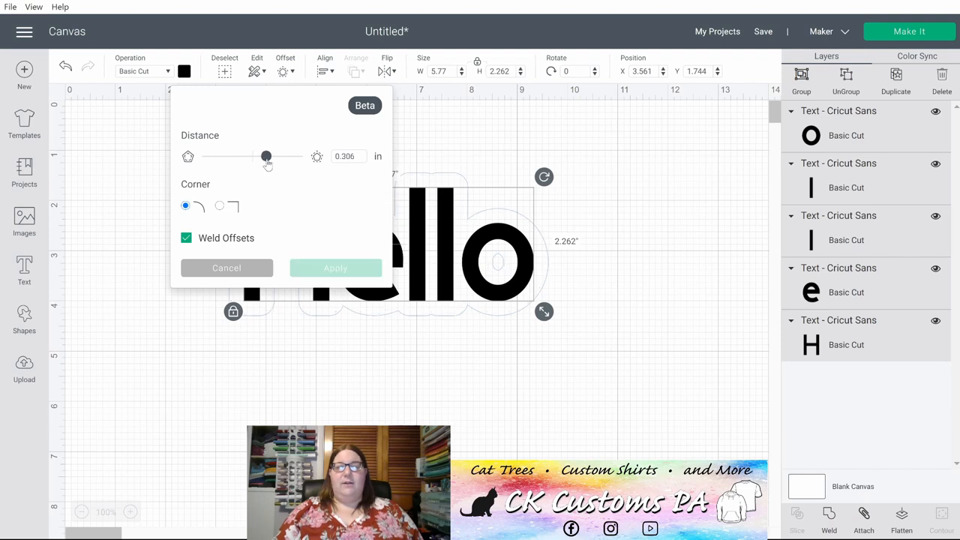
left_click_drag(266, 156, 273, 156)
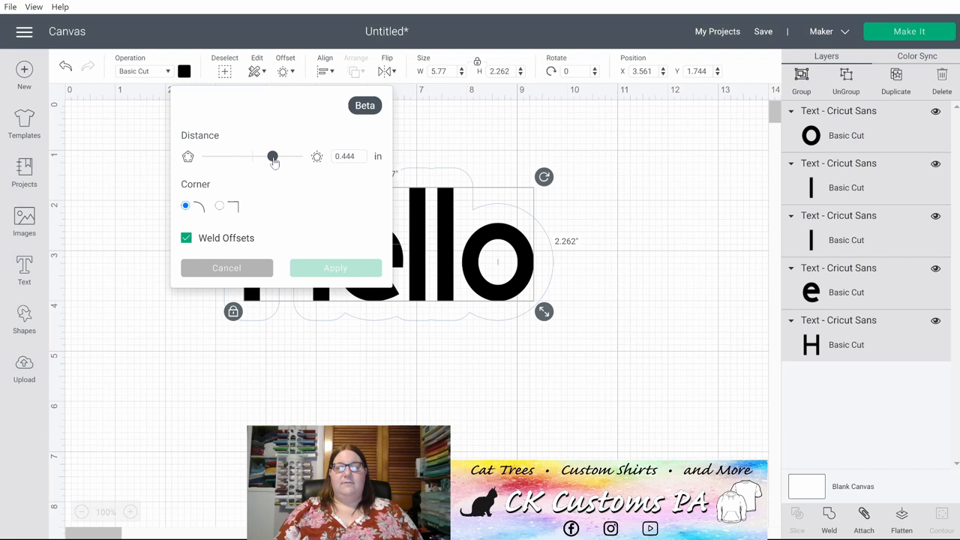
left_click_drag(272, 156, 271, 156)
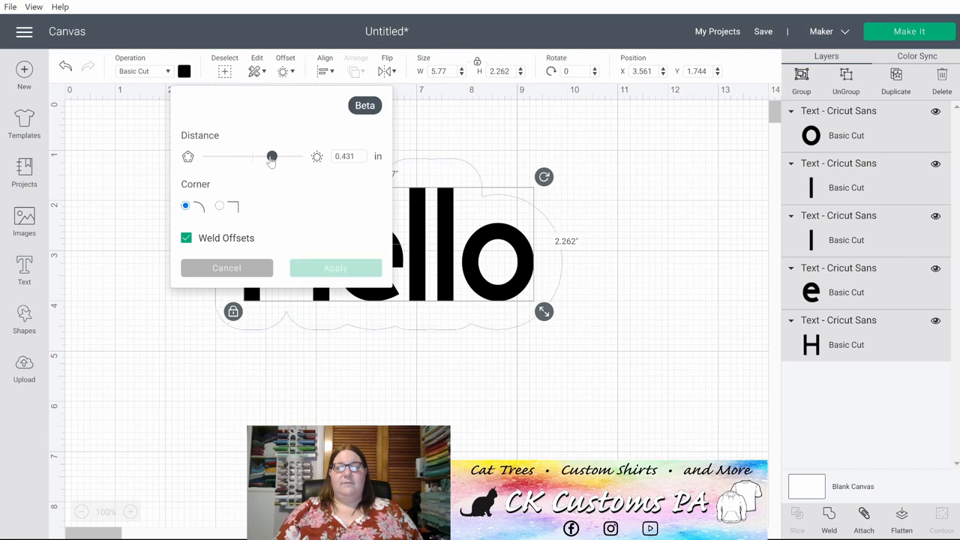
left_click_drag(271, 156, 264, 156)
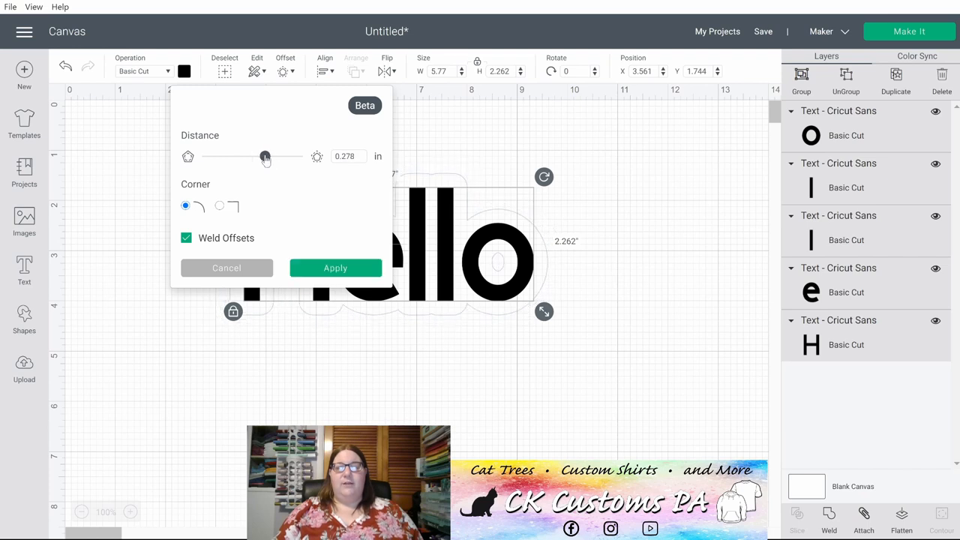
left_click_drag(265, 156, 274, 156)
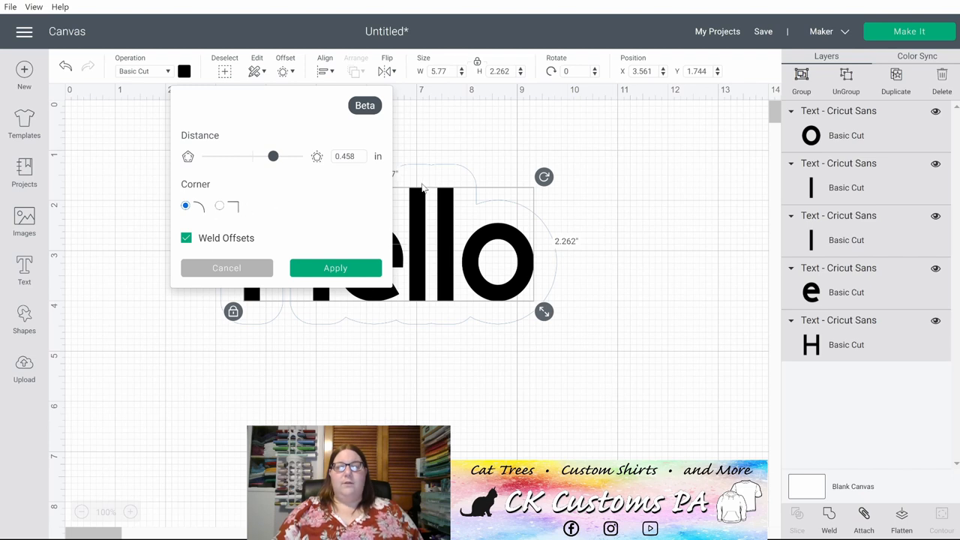
mouse_move(471, 196)
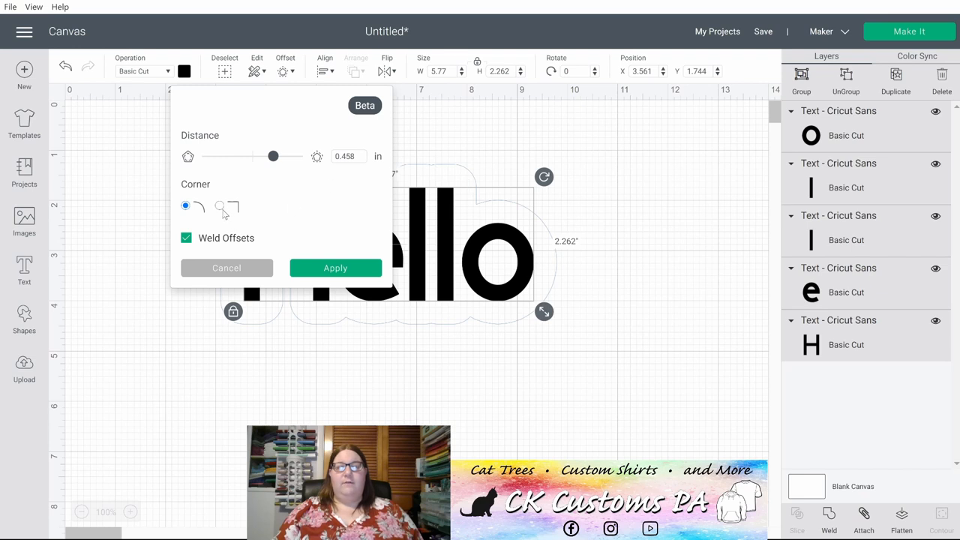
left_click(220, 205)
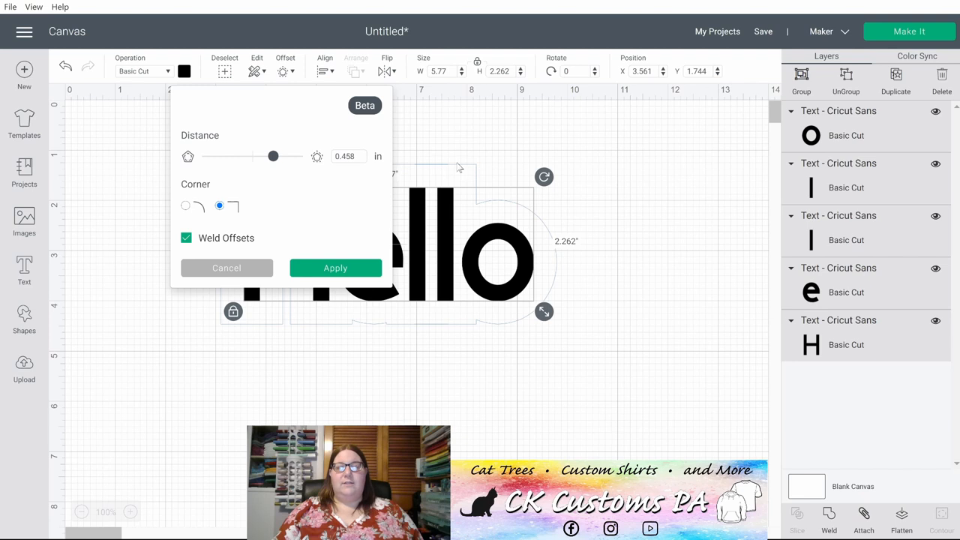
mouse_move(478, 253)
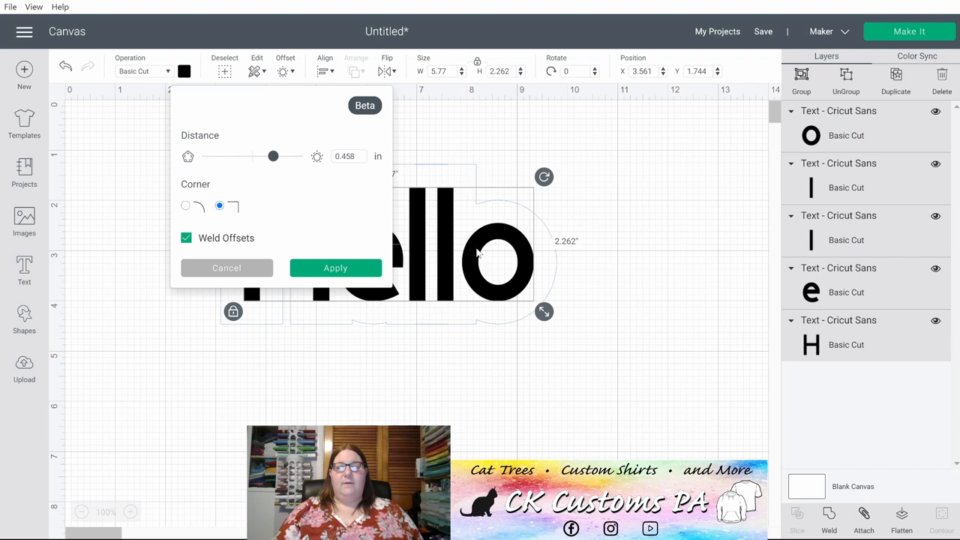
mouse_move(522, 312)
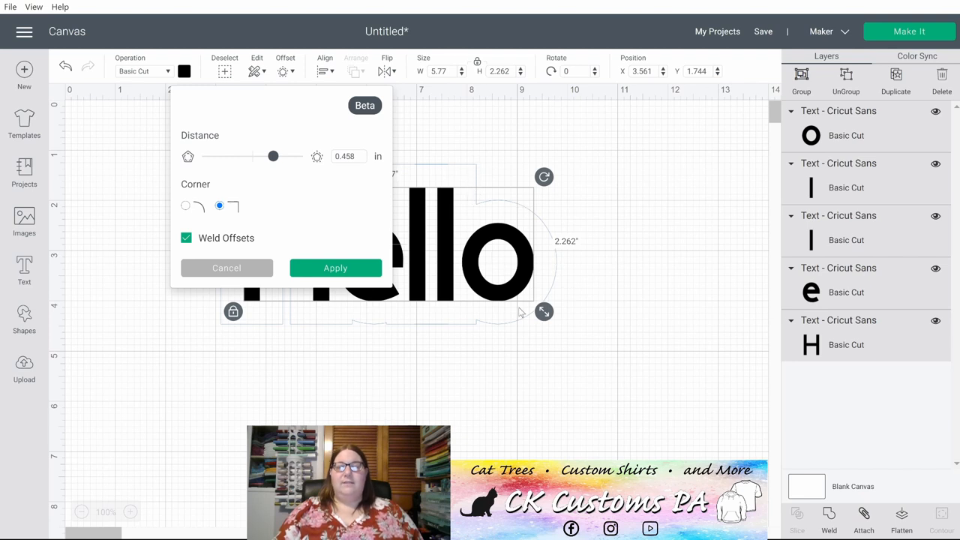
mouse_move(418, 309)
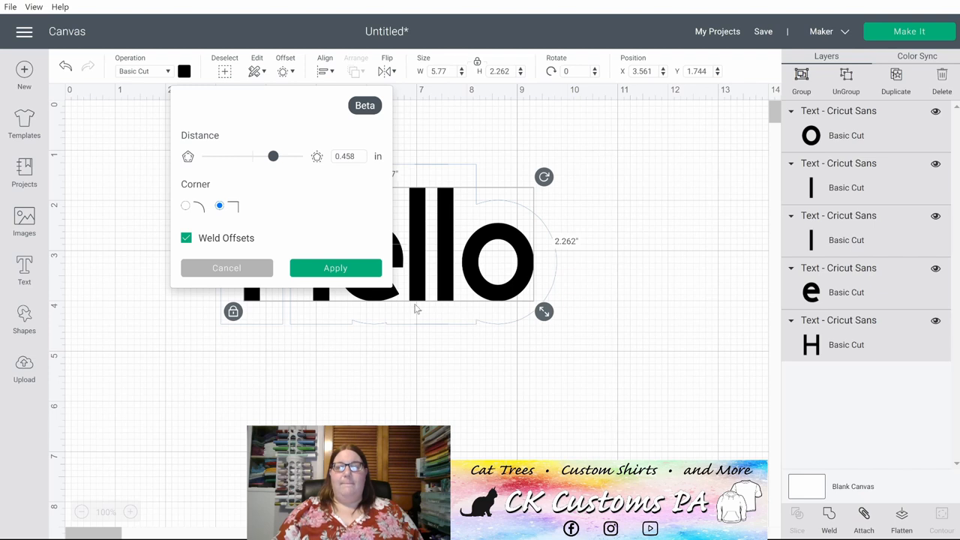
mouse_move(291, 326)
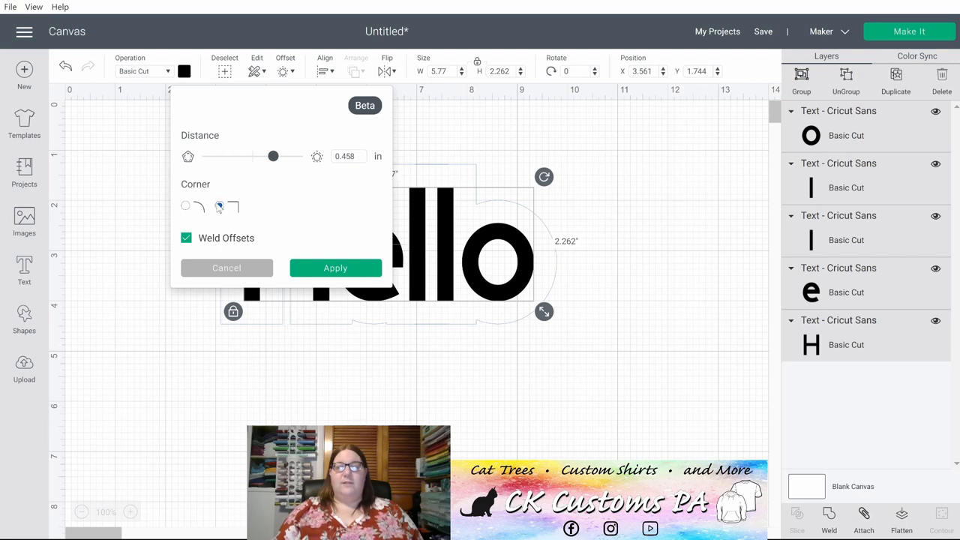
left_click(220, 206)
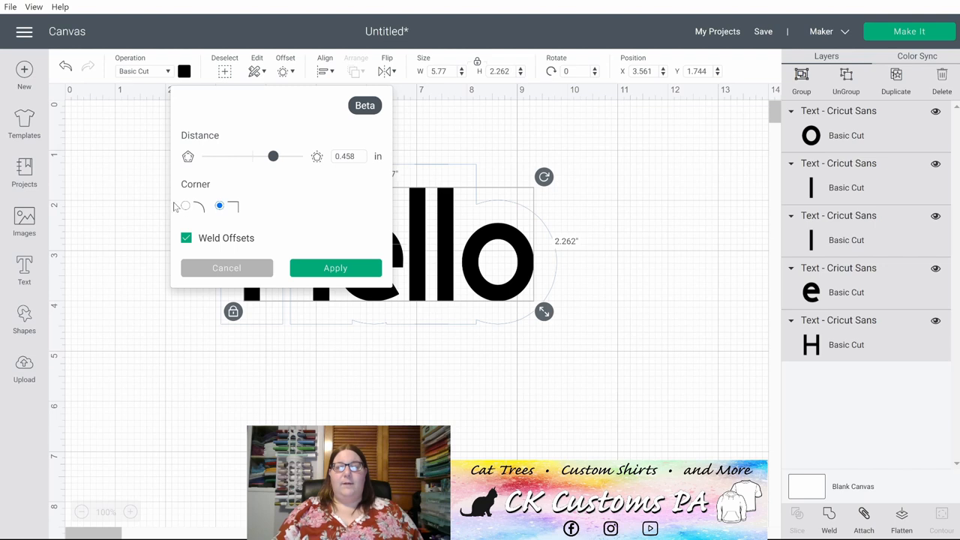
left_click(186, 205)
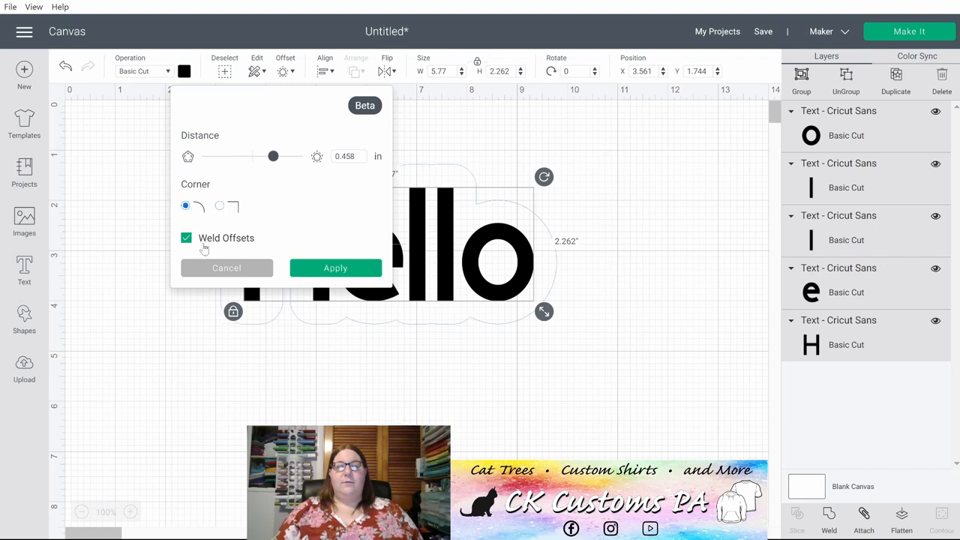
mouse_move(243, 248)
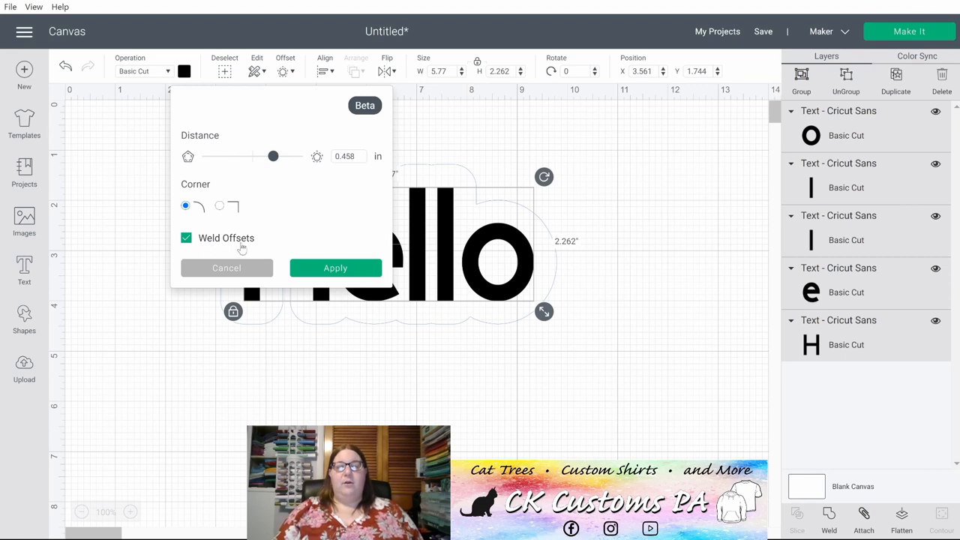
mouse_move(286, 231)
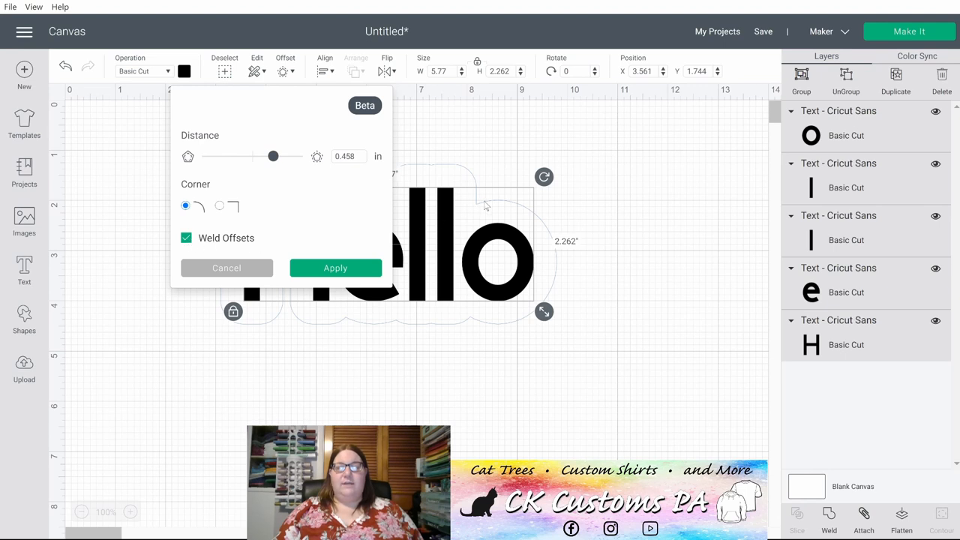
mouse_move(479, 234)
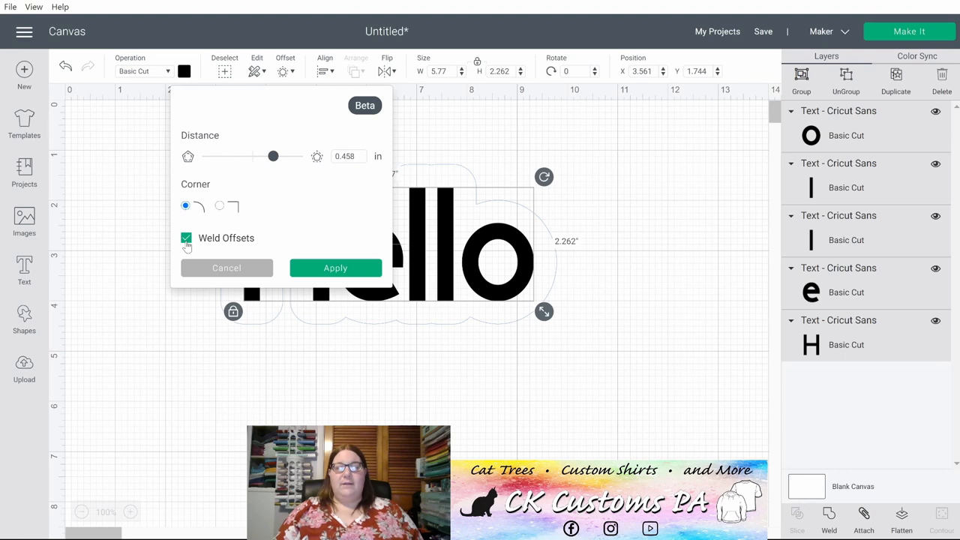
Step: Toggle Weld Offsets off and back on, keeping one 0.458-inch rounded outline
left_click(186, 238)
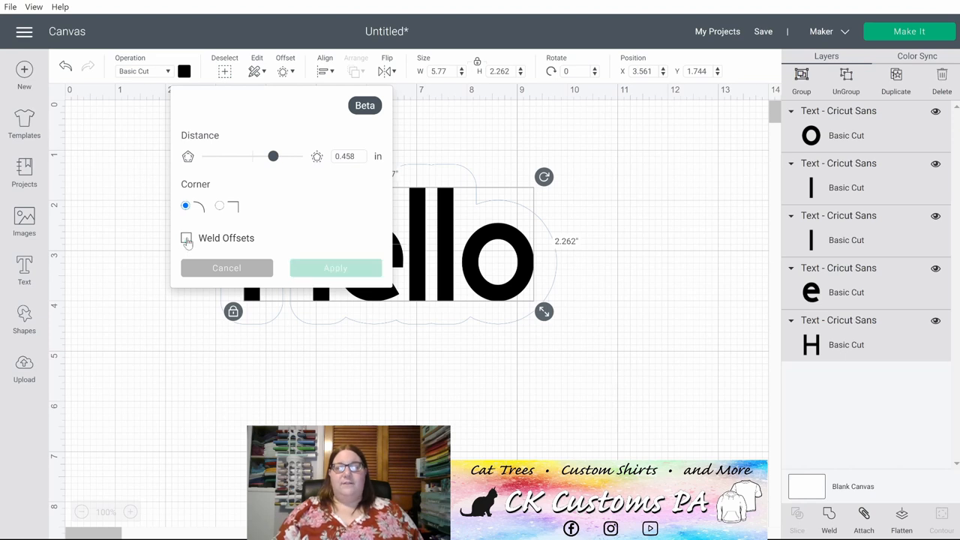
left_click(186, 238)
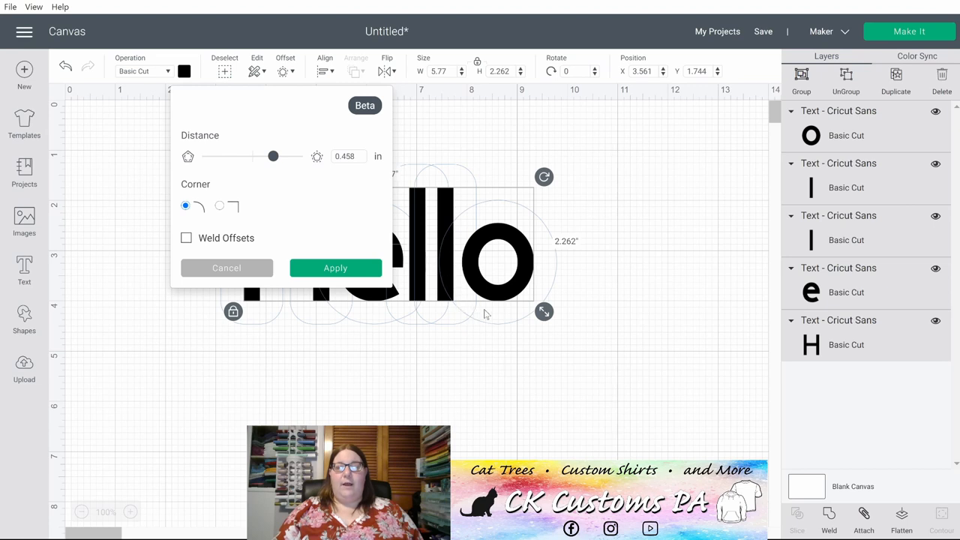
mouse_move(456, 326)
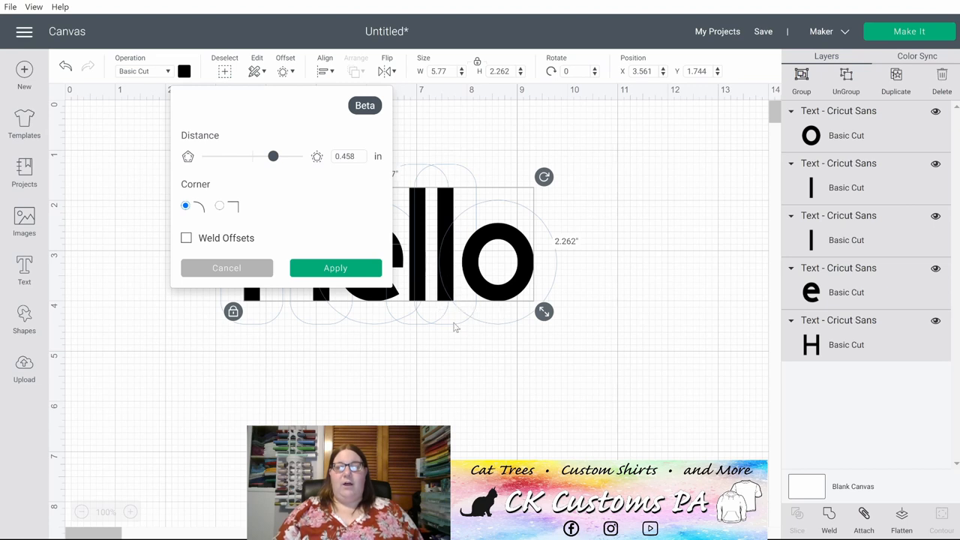
mouse_move(377, 195)
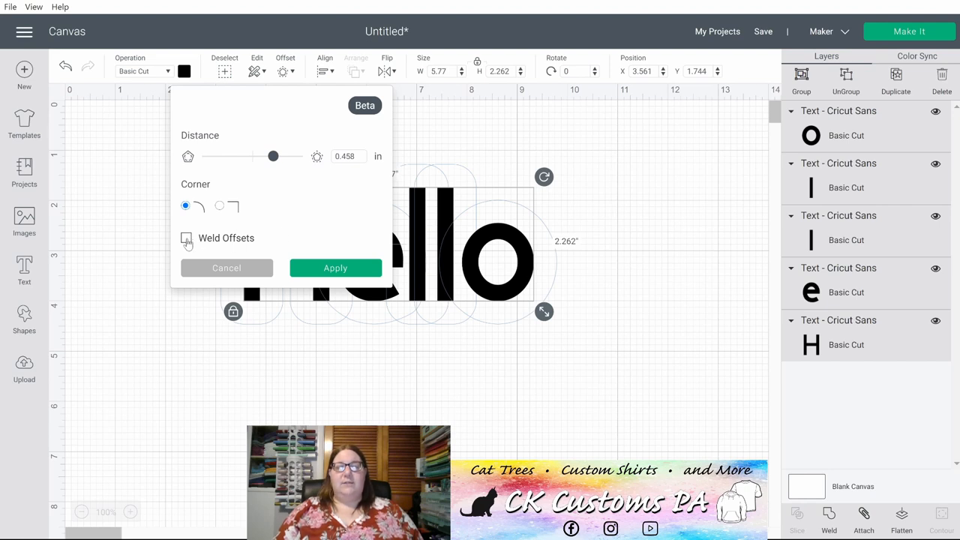
left_click(186, 238)
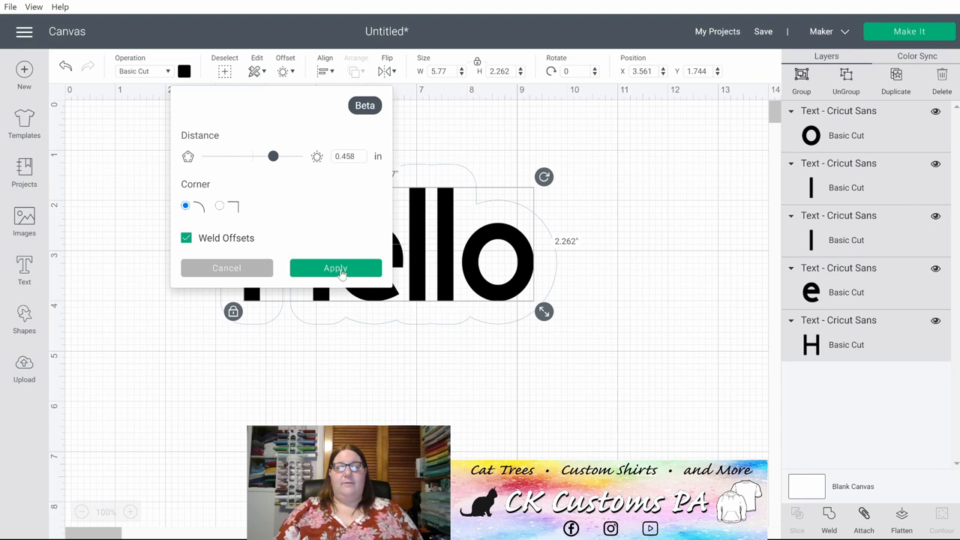
Step: Apply the offset as a Text Offset layer, drag it away, then place it behind Hello
left_click(335, 267)
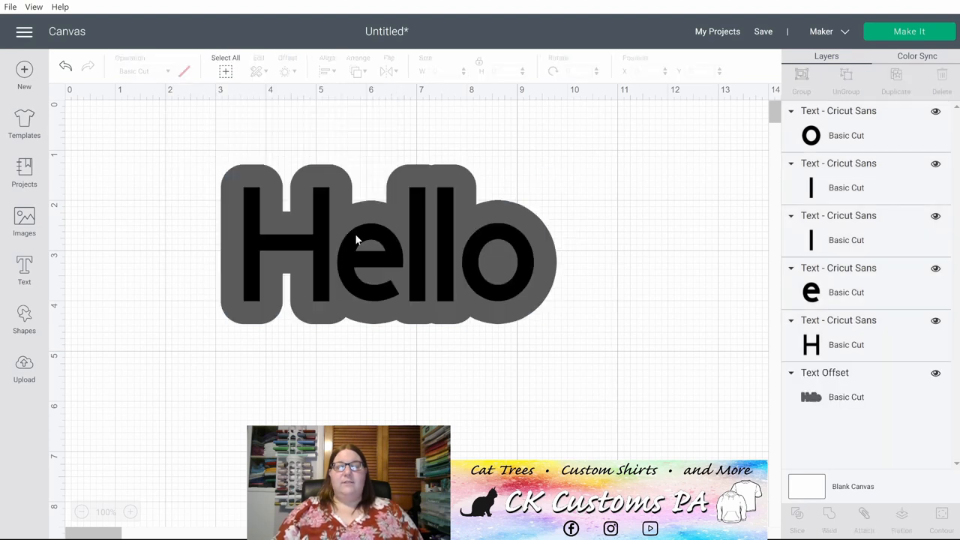
mouse_move(319, 255)
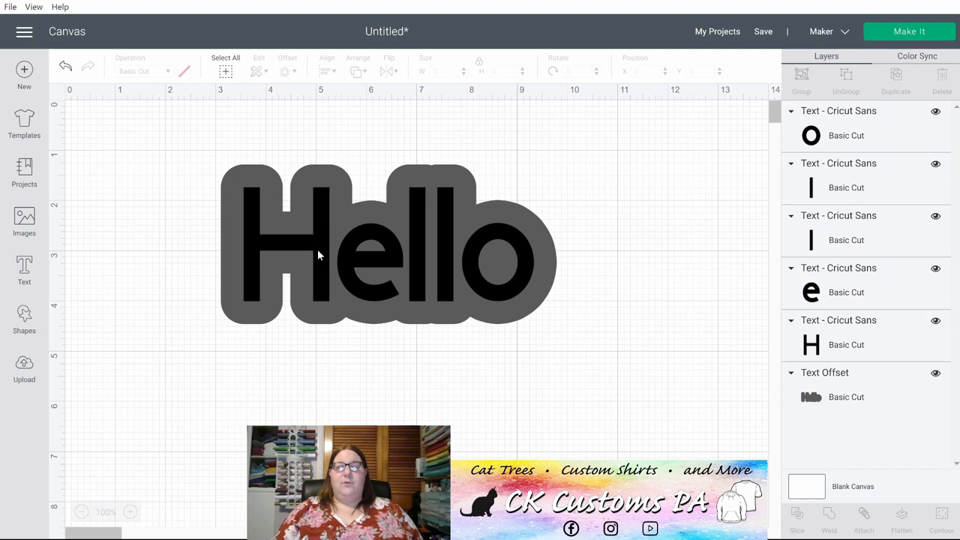
mouse_move(319, 177)
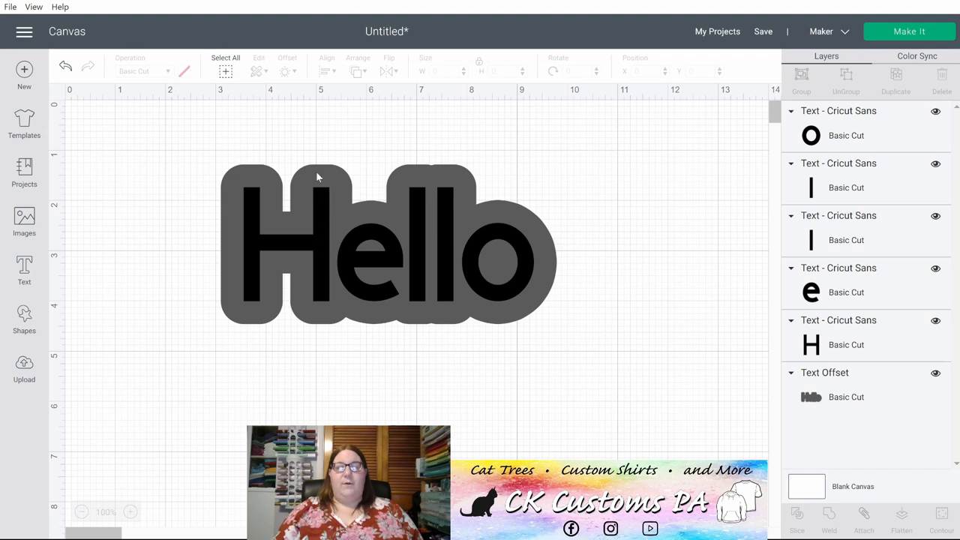
mouse_move(317, 250)
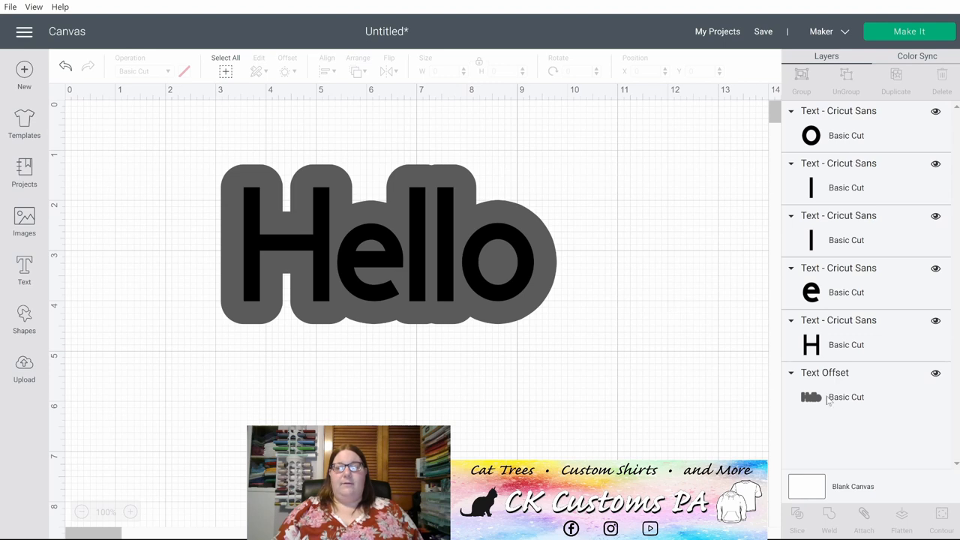
left_click(824, 397)
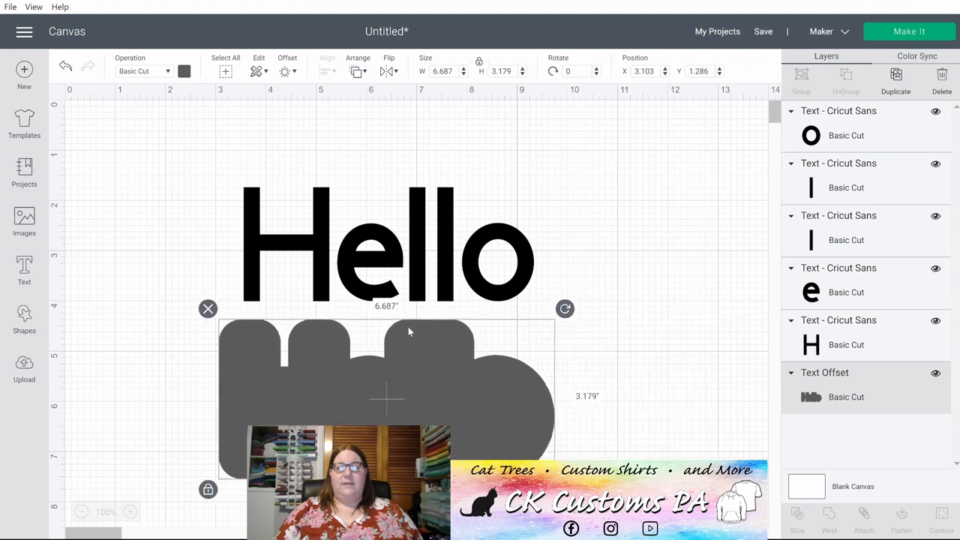
left_click_drag(387, 397, 293, 308)
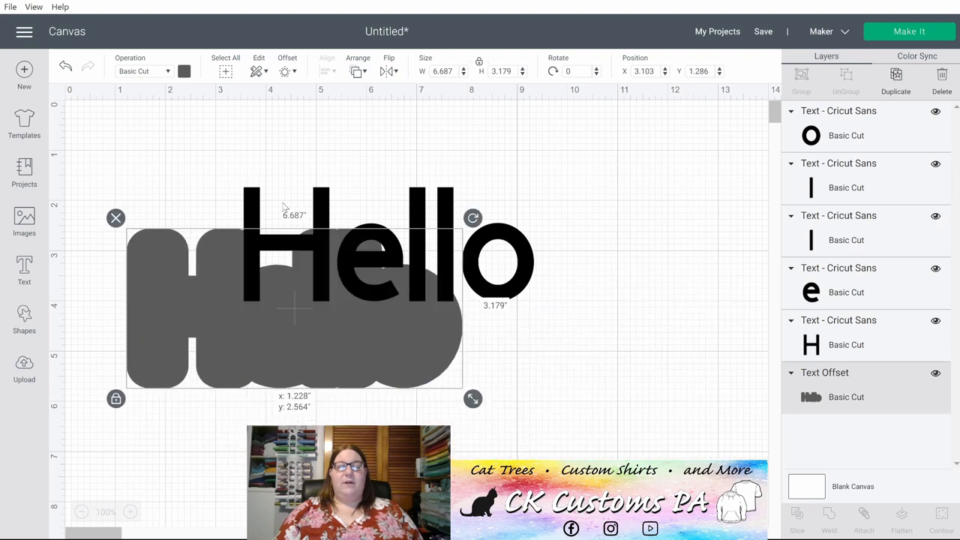
left_click_drag(293, 308, 435, 214)
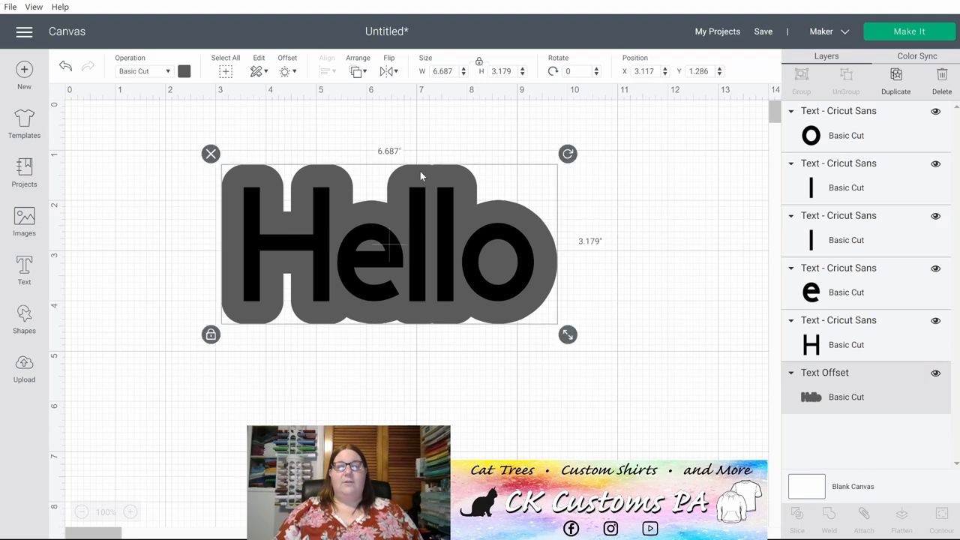
mouse_move(459, 377)
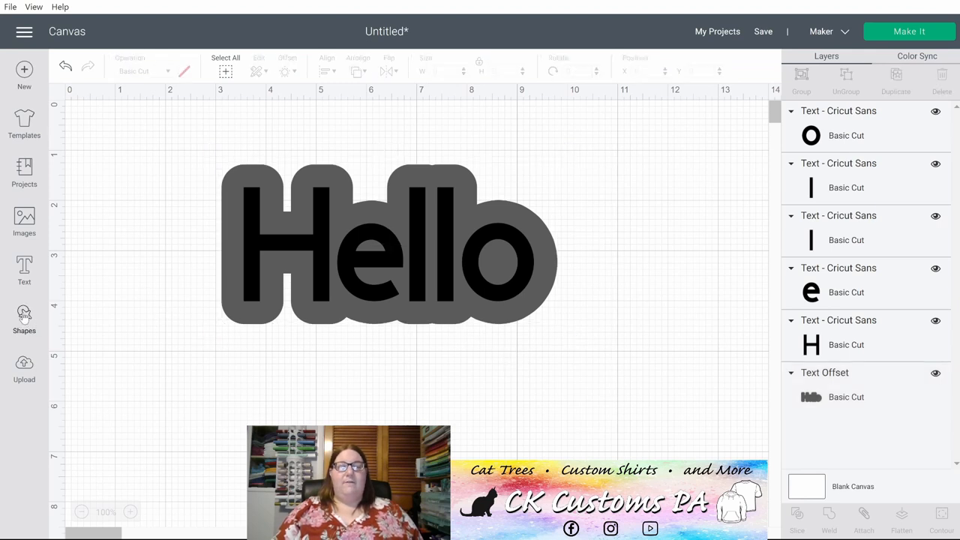
Step: Add a circle and apply a -0.125-inch inset Circle Offset inside it
left_click(24, 316)
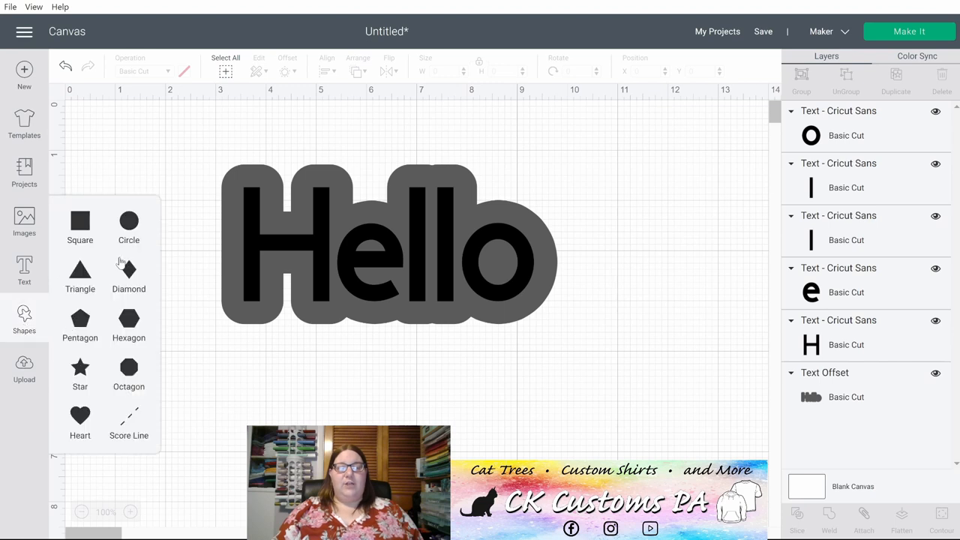
mouse_move(129, 221)
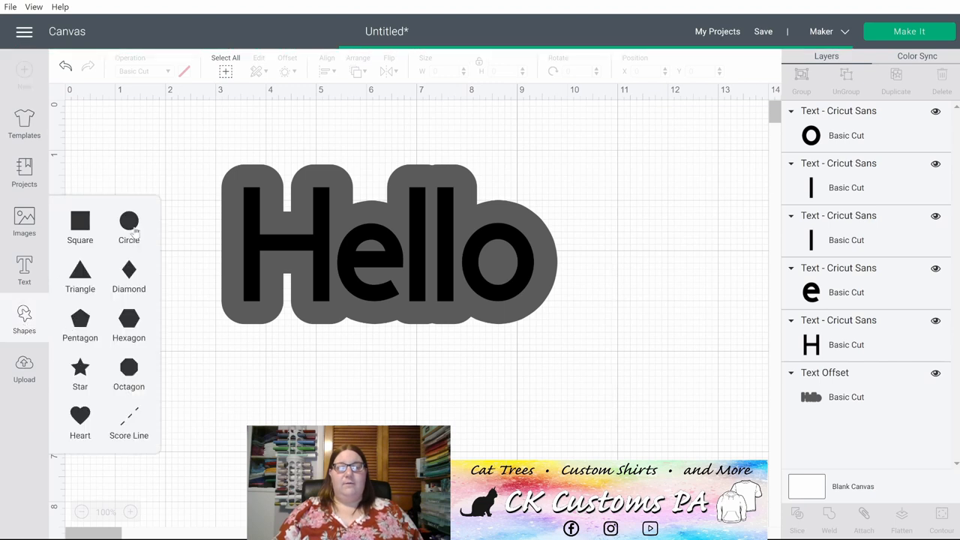
left_click(128, 223)
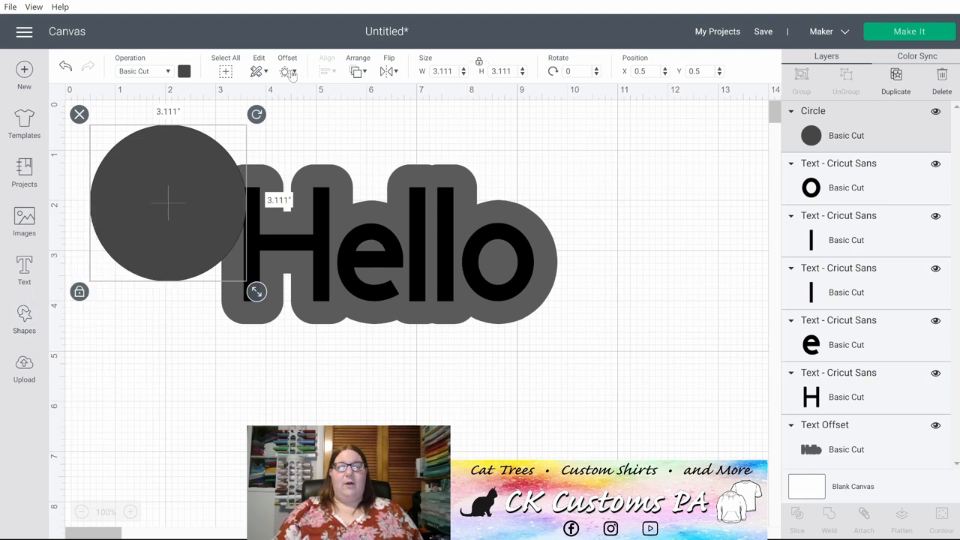
left_click(287, 70)
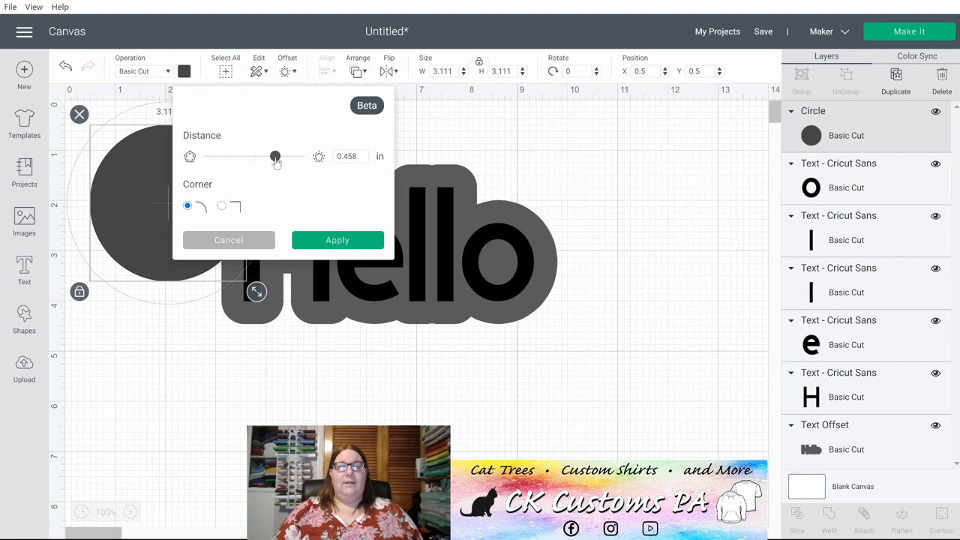
left_click_drag(274, 156, 270, 156)
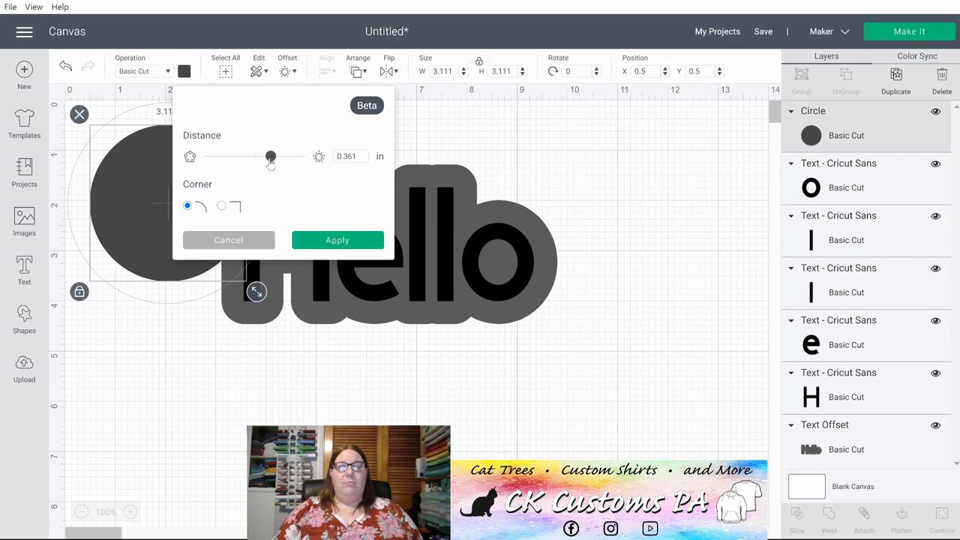
left_click_drag(271, 156, 250, 156)
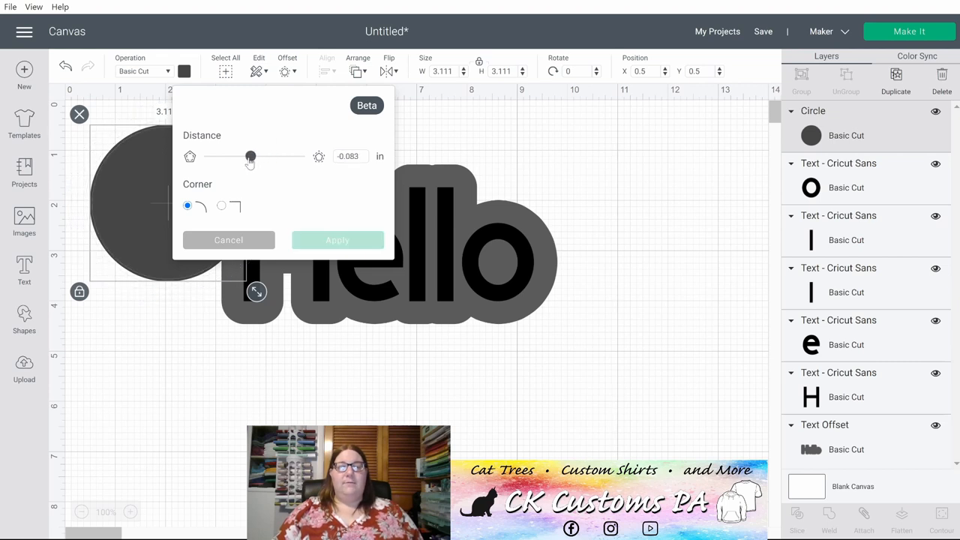
left_click_drag(251, 156, 246, 156)
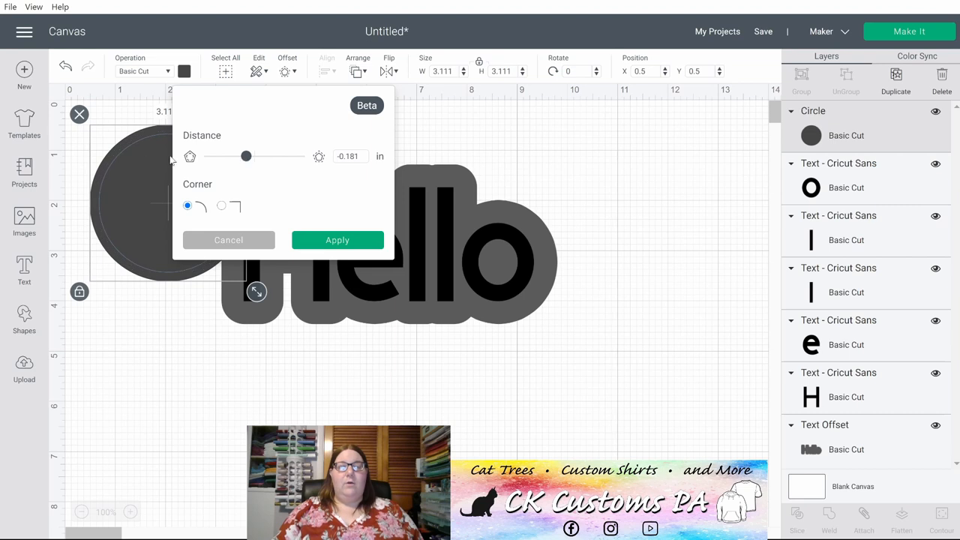
mouse_move(197, 162)
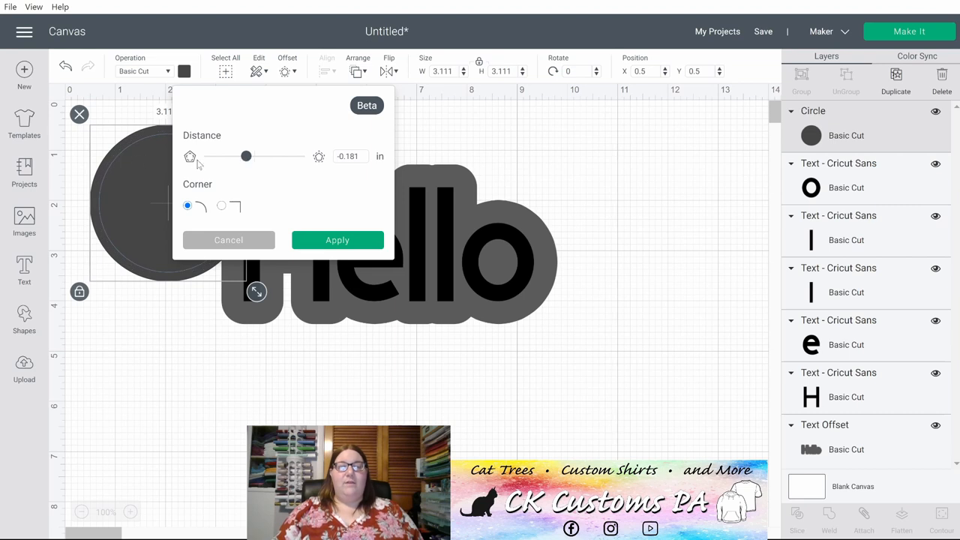
left_click_drag(246, 156, 239, 156)
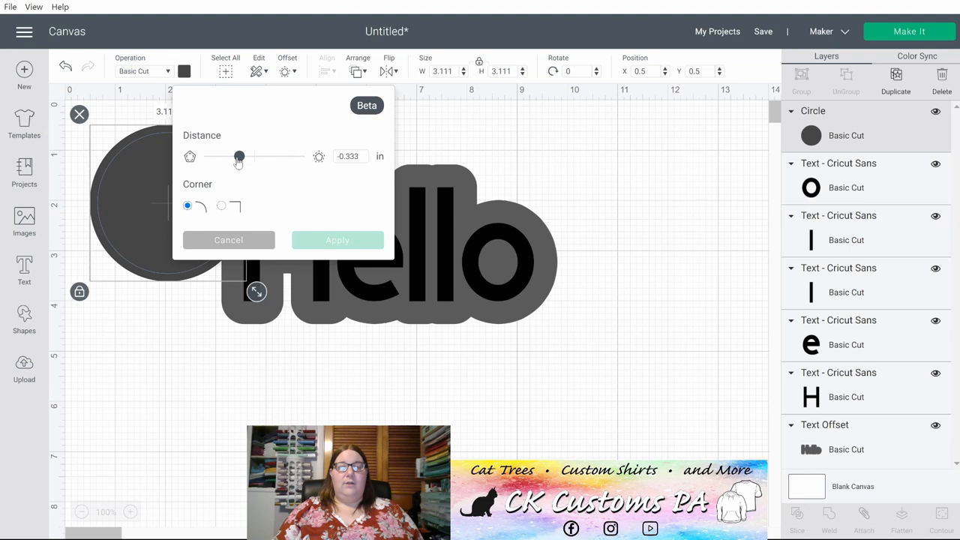
left_click_drag(239, 156, 249, 156)
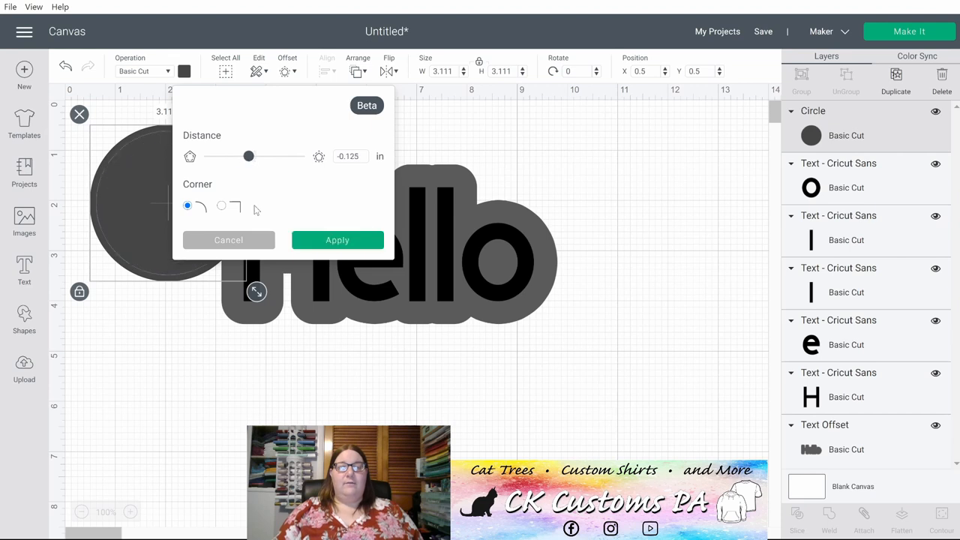
left_click(336, 240)
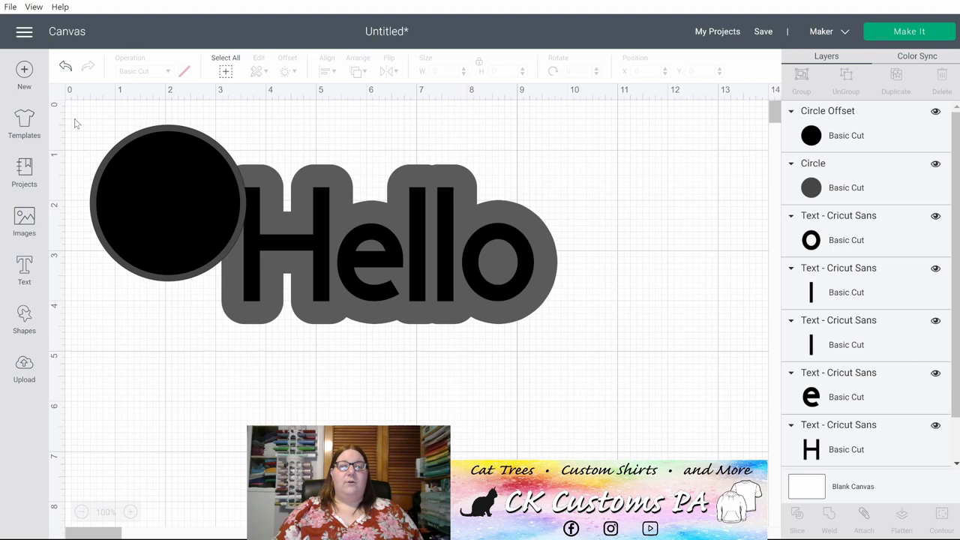
Step: Slice the circle with its inset, move the ring right of Hello, then delete everything
left_click(167, 217)
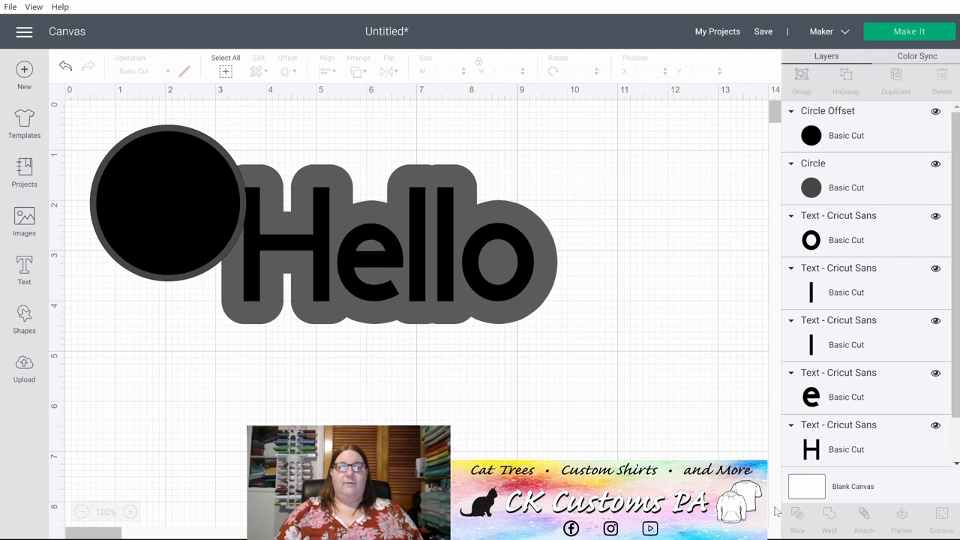
left_click(797, 522)
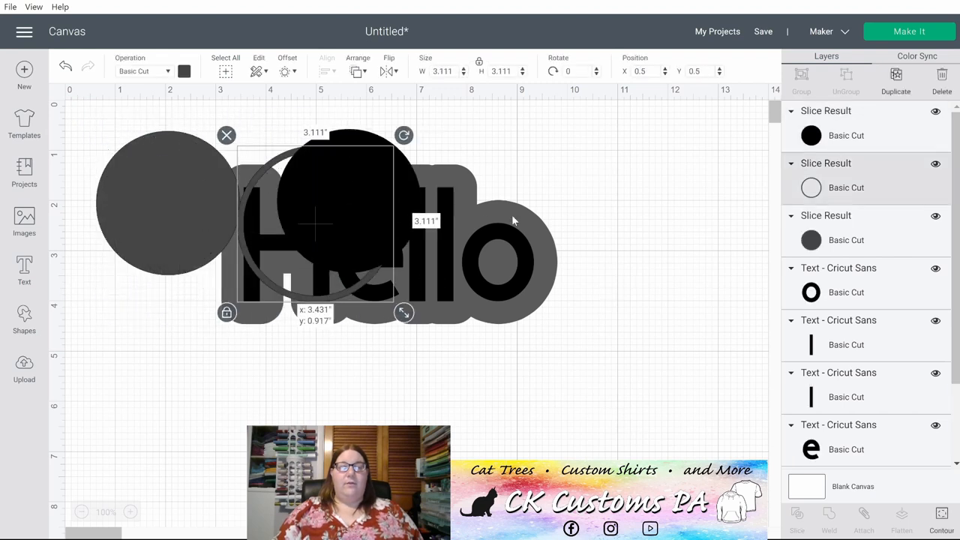
left_click_drag(315, 221, 675, 210)
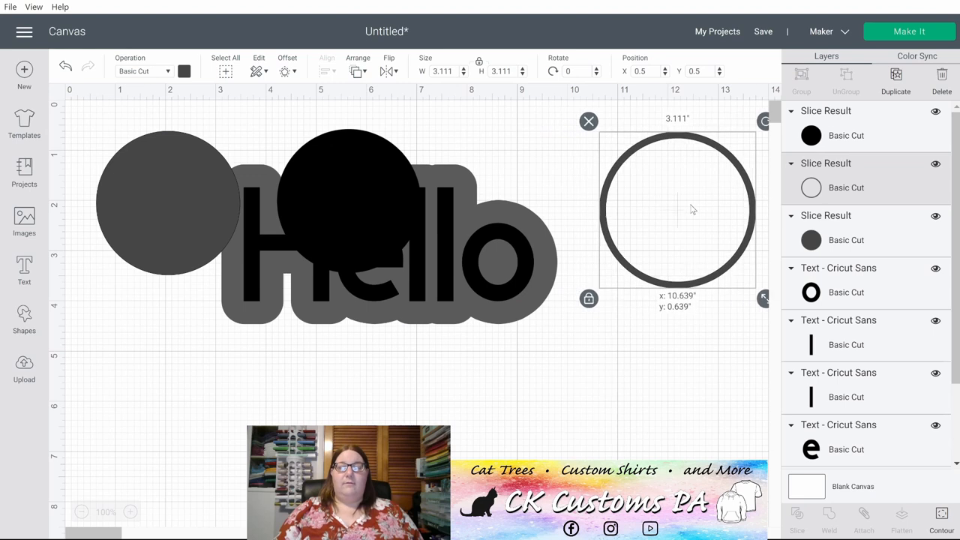
left_click(117, 327)
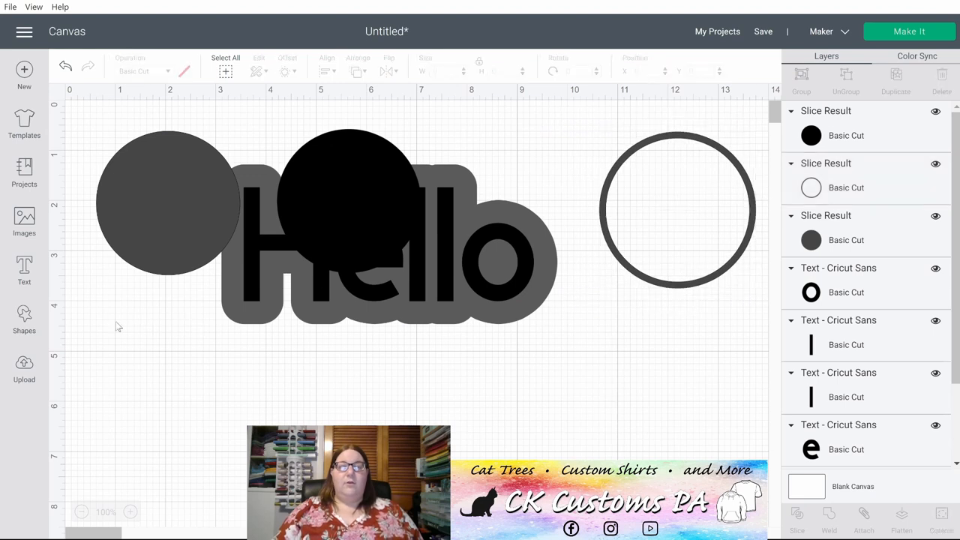
left_click(225, 68)
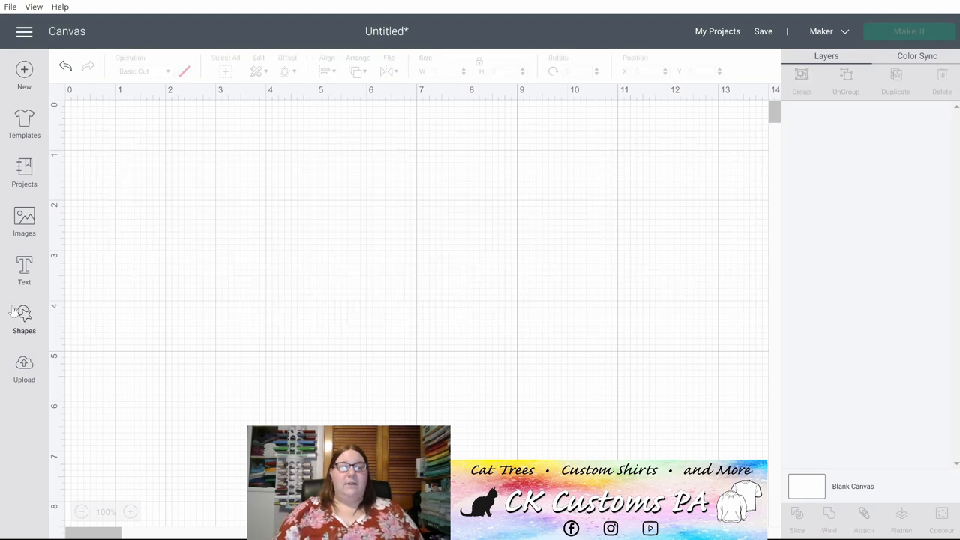
Step: Add a star from Shapes and move it toward the canvas centre
left_click(24, 312)
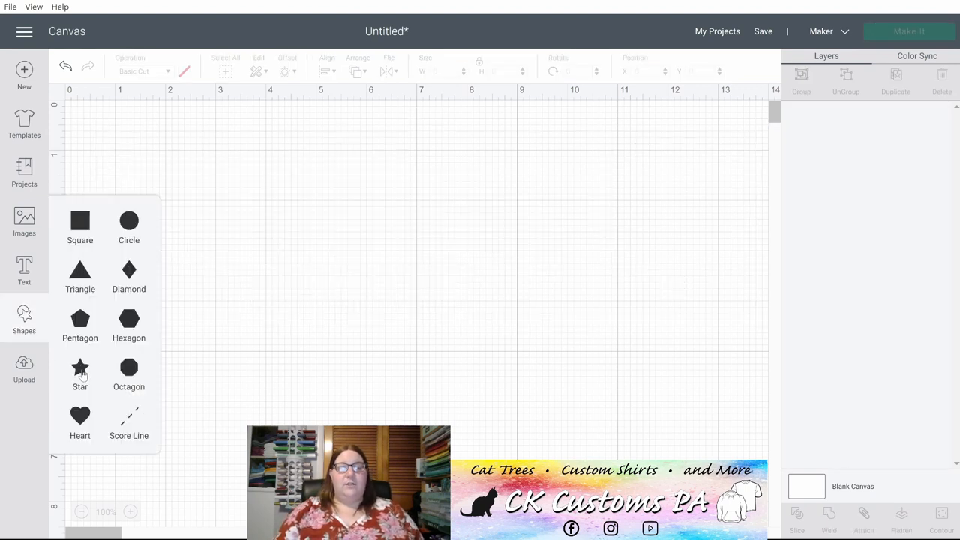
left_click(79, 367)
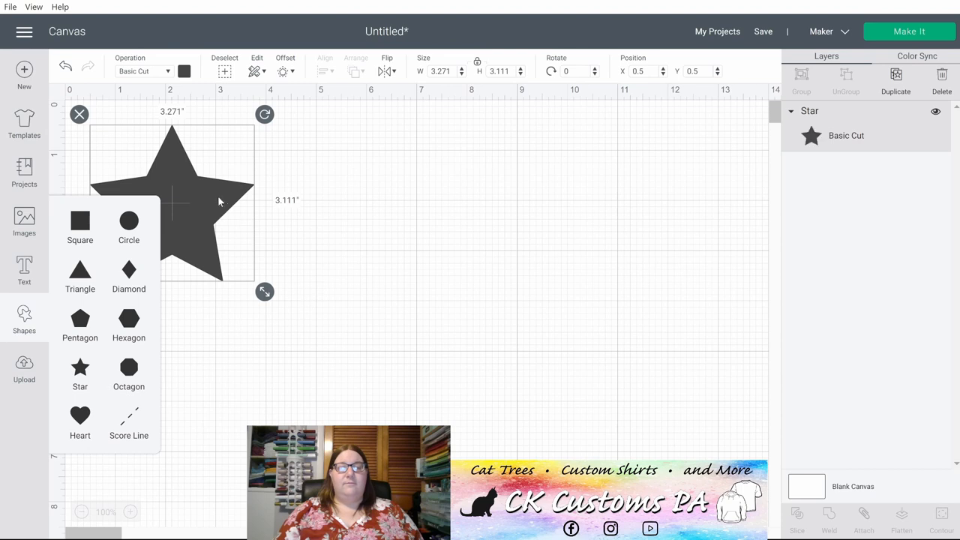
left_click_drag(173, 203, 548, 195)
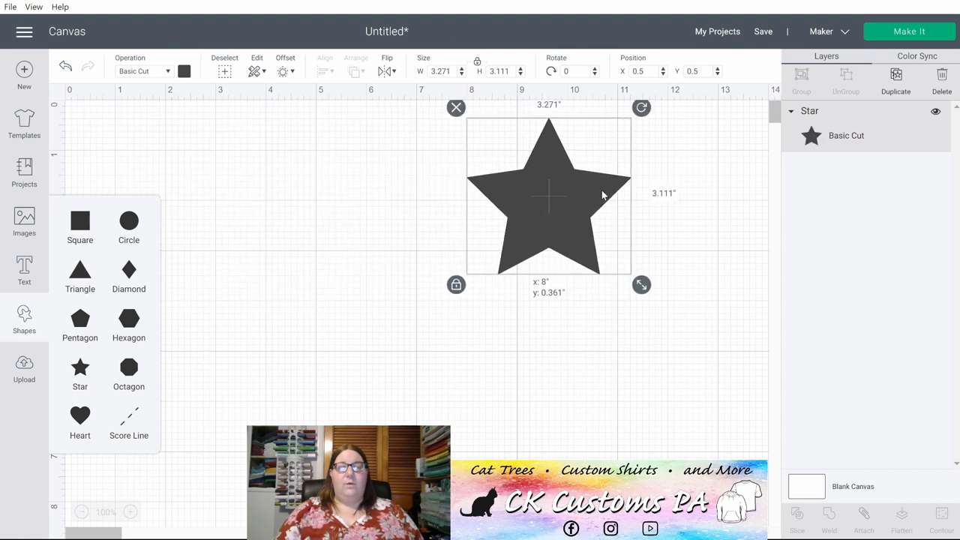
Step: Apply an inward offset of about -0.29 inch to create Star Offset
left_click(281, 71)
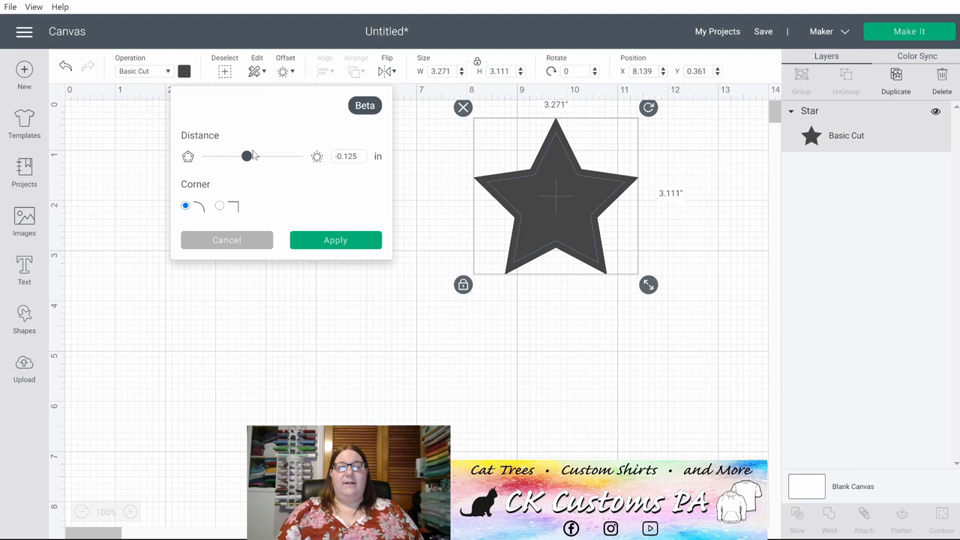
left_click_drag(246, 156, 241, 156)
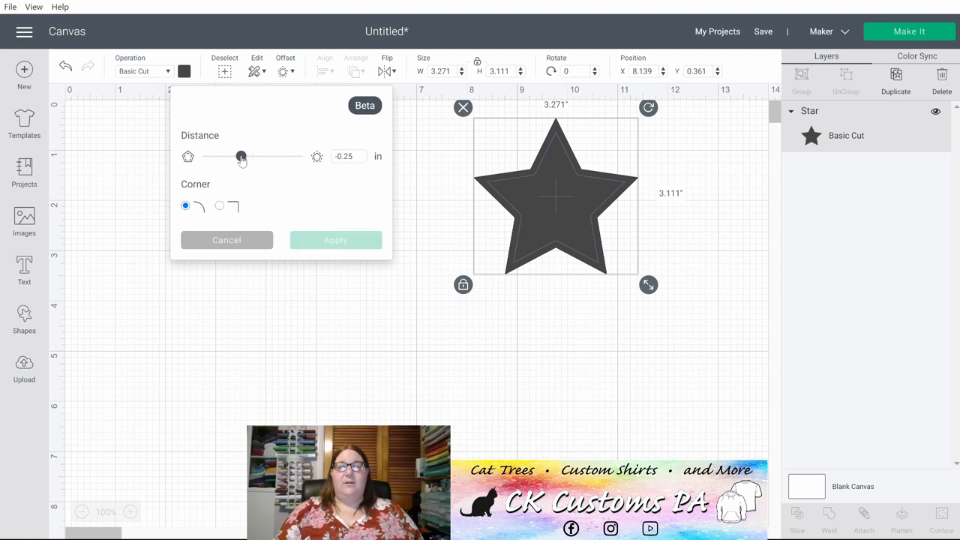
left_click_drag(241, 156, 236, 156)
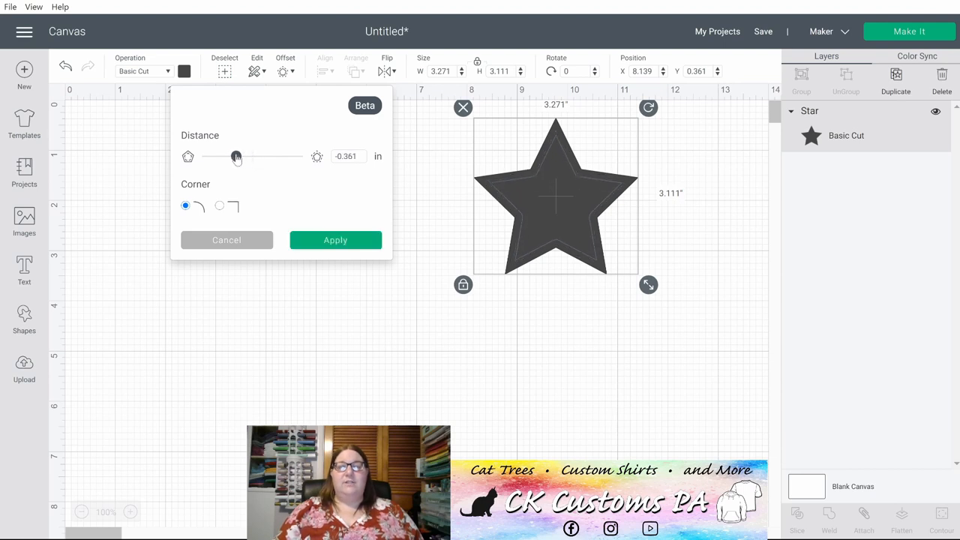
left_click_drag(237, 156, 240, 156)
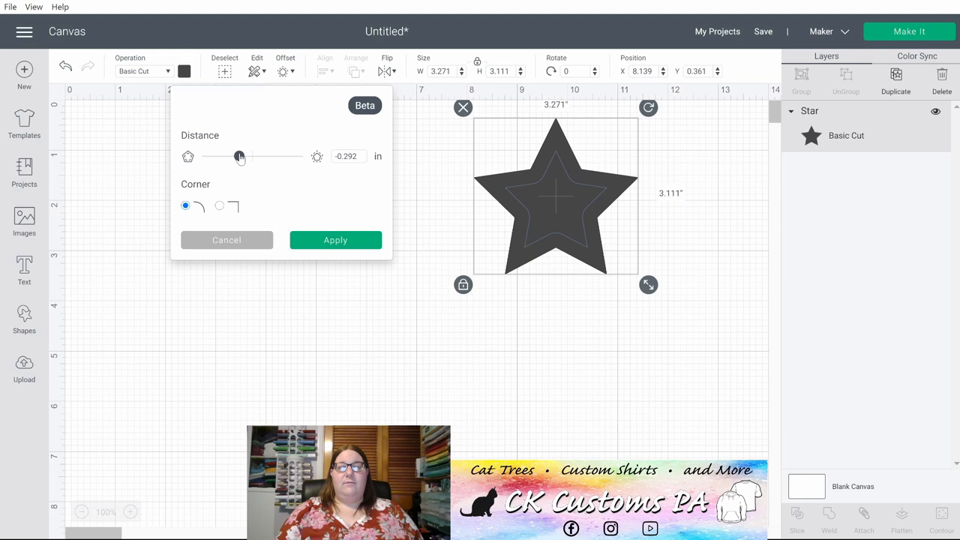
left_click(335, 240)
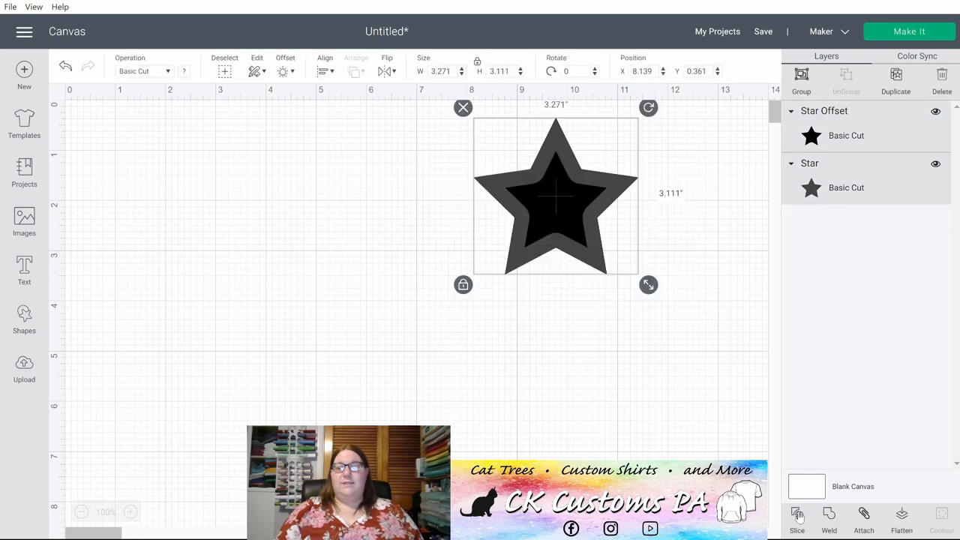
Step: Slice the inset star out of the original star
left_click(797, 519)
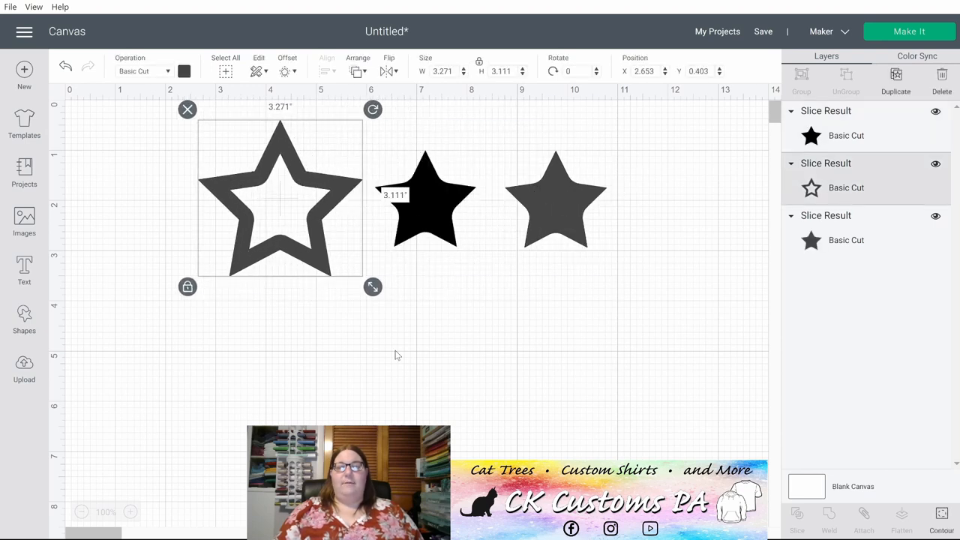
mouse_move(640, 281)
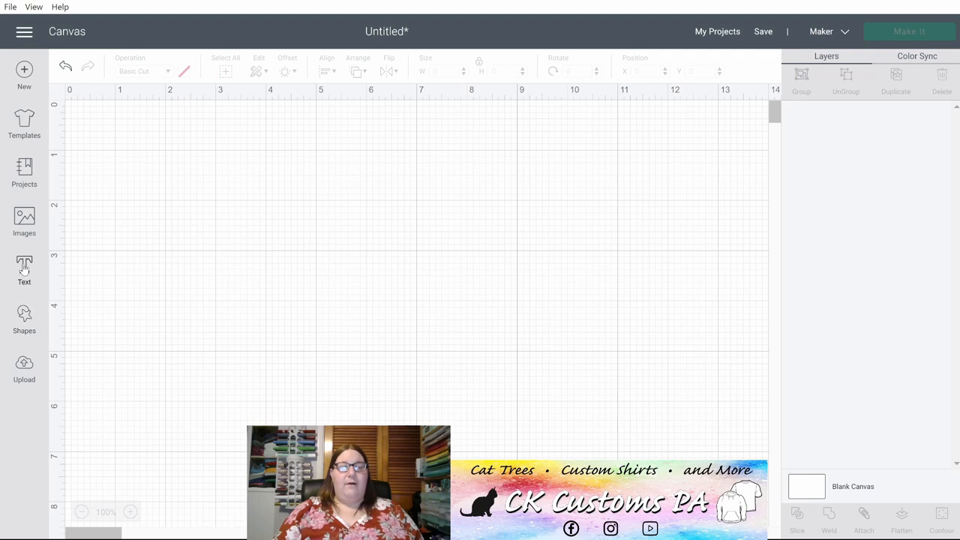
Step: Add a new Hello text in the A Gentle Touch script font and enlarge it
left_click(24, 267)
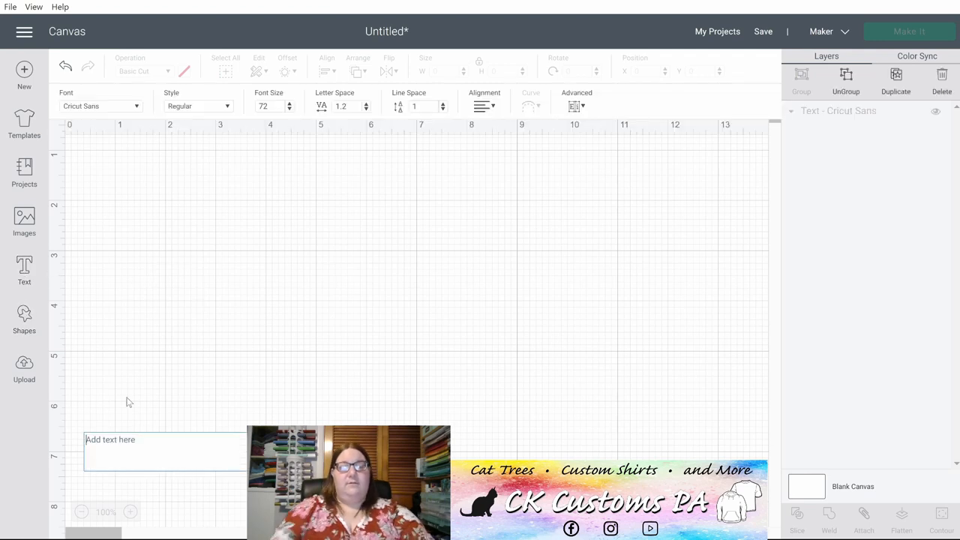
type("Hello")
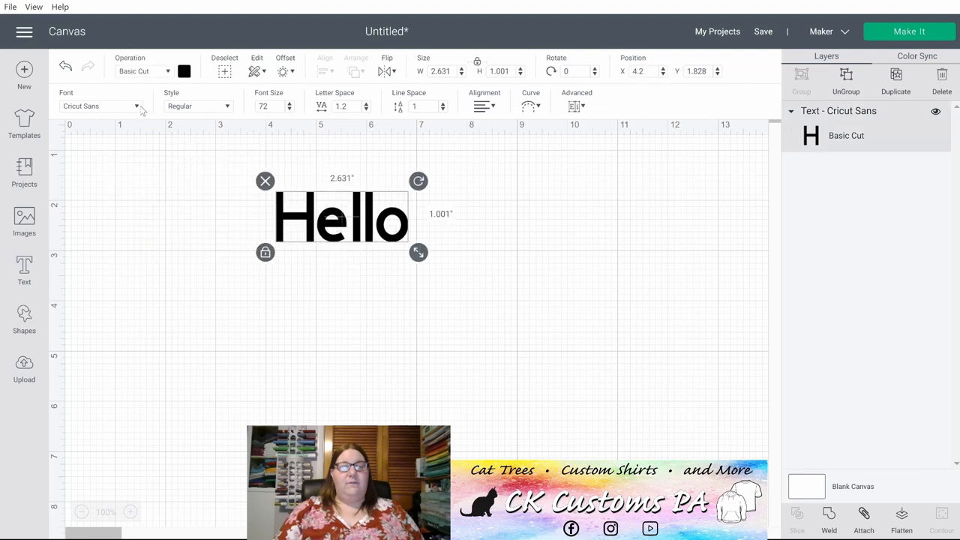
left_click(101, 106)
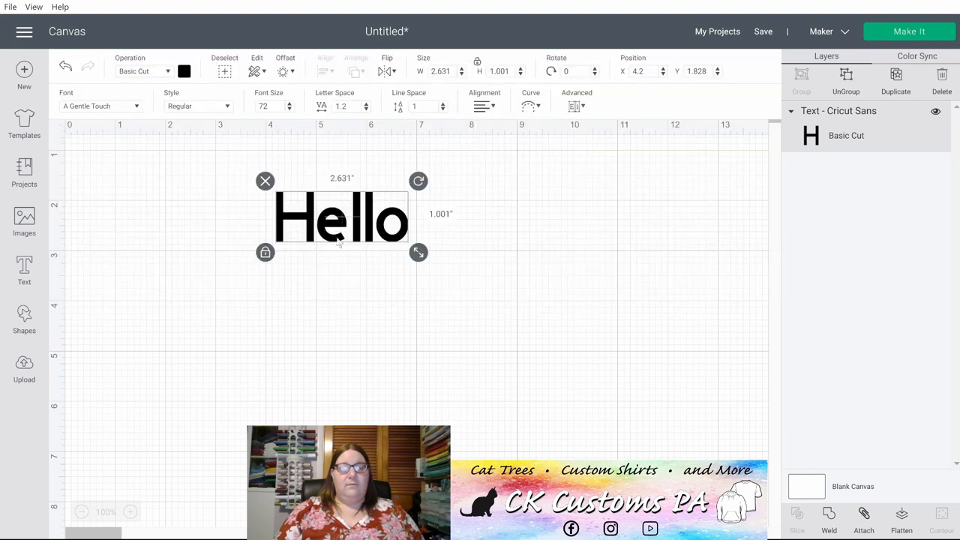
mouse_move(417, 253)
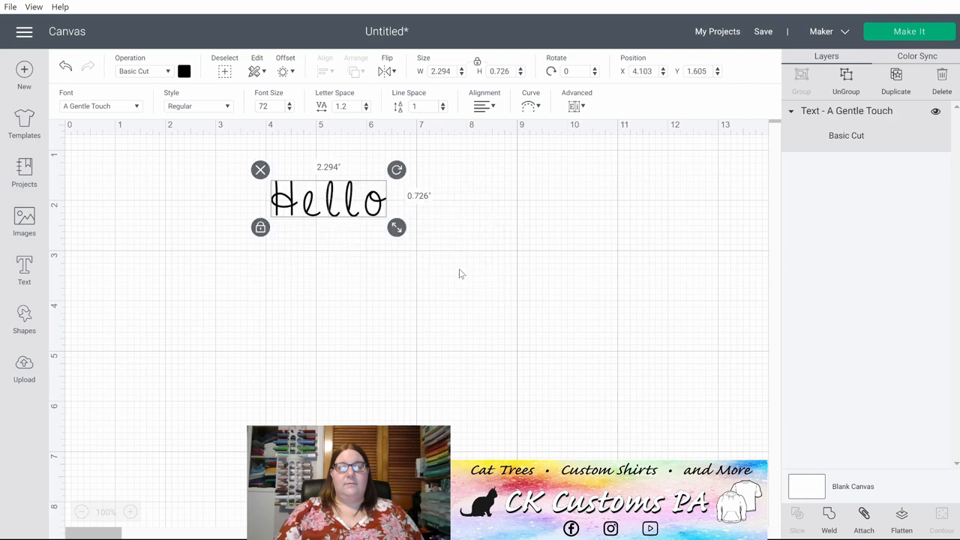
left_click_drag(397, 227, 584, 280)
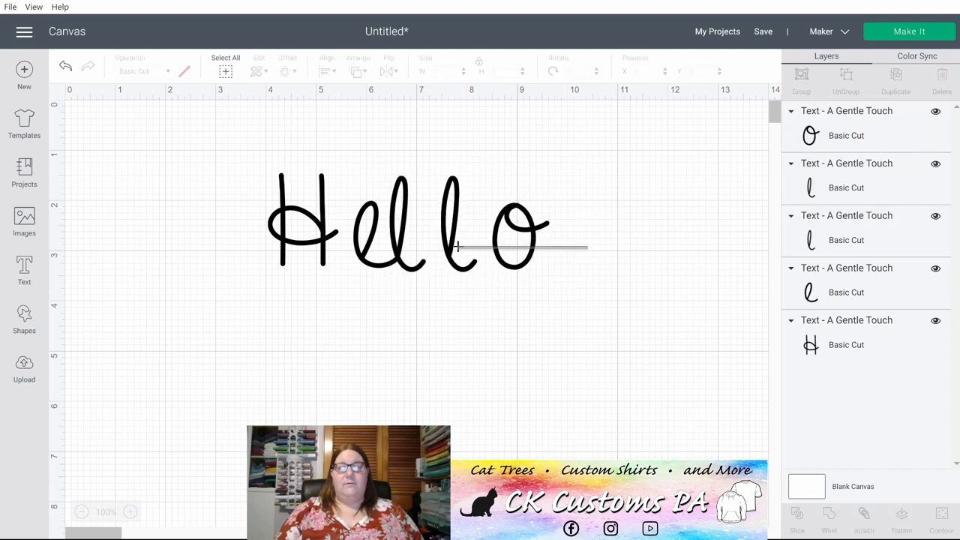
Step: Select the five Hello letters and weld them into one script word
left_click(513, 237)
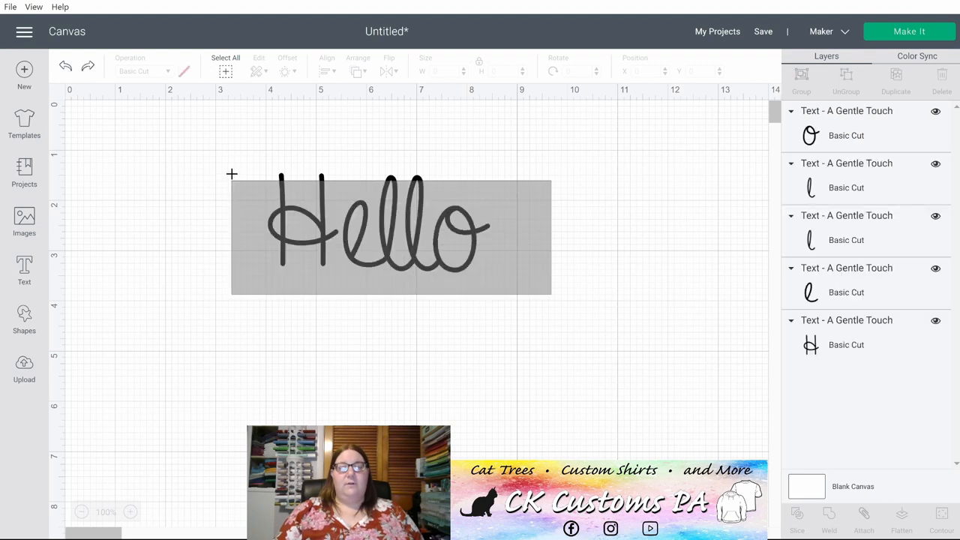
left_click(375, 228)
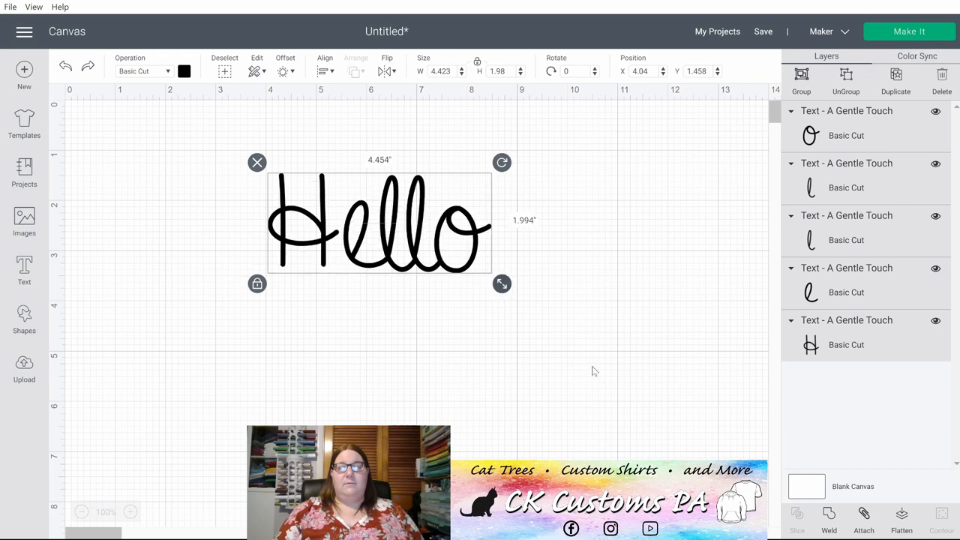
left_click_drag(501, 283, 750, 427)
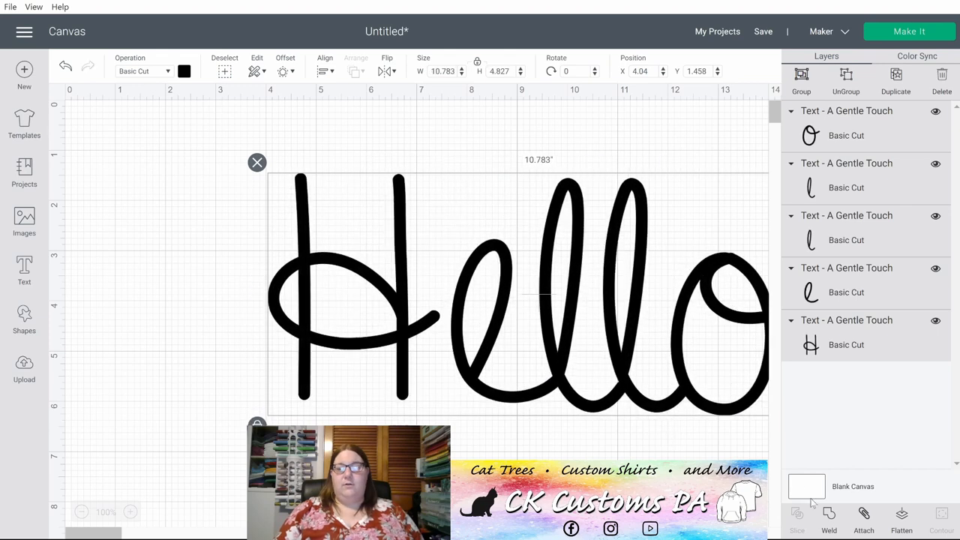
left_click(828, 518)
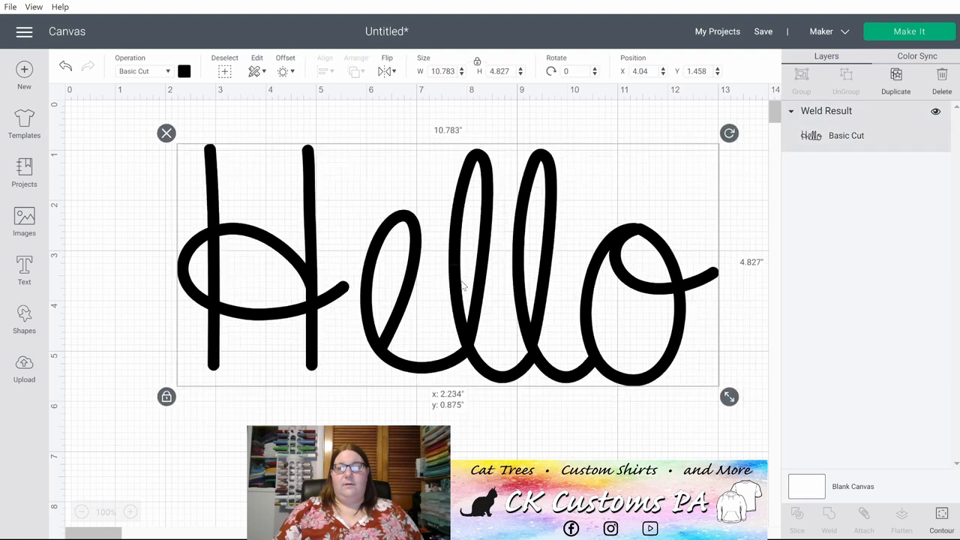
Step: Resize the welded Hello to about 4.4 inches wide and shift it right
left_click_drag(729, 396, 523, 304)
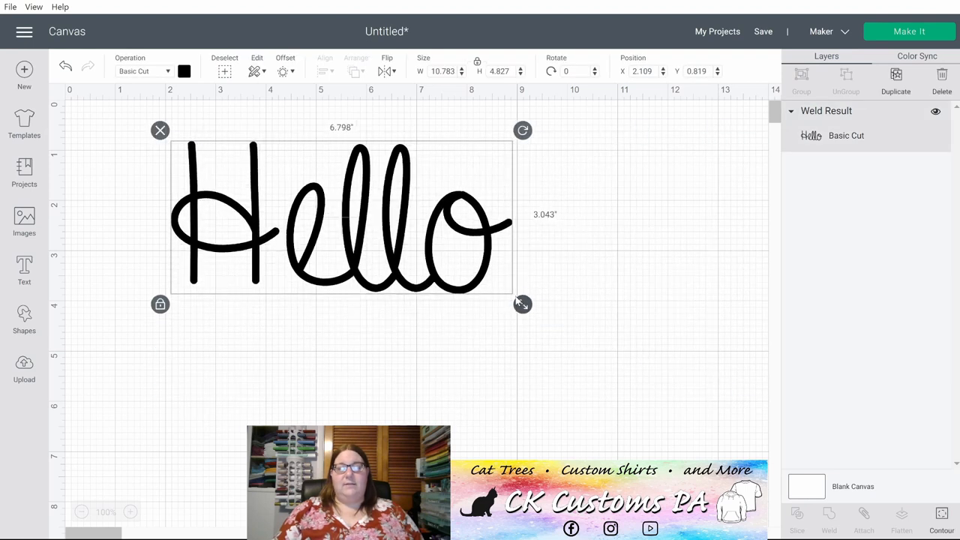
left_click_drag(523, 303, 403, 250)
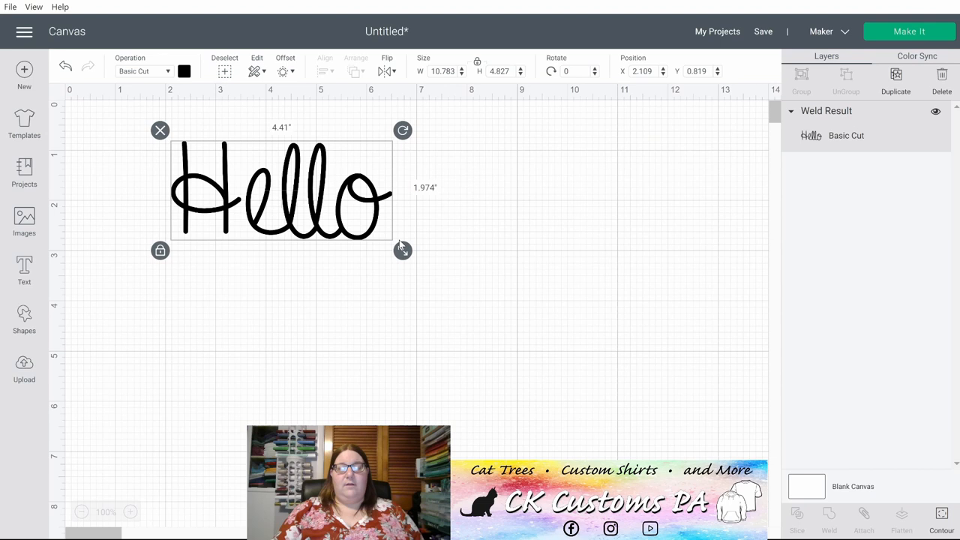
left_click_drag(403, 250, 421, 252)
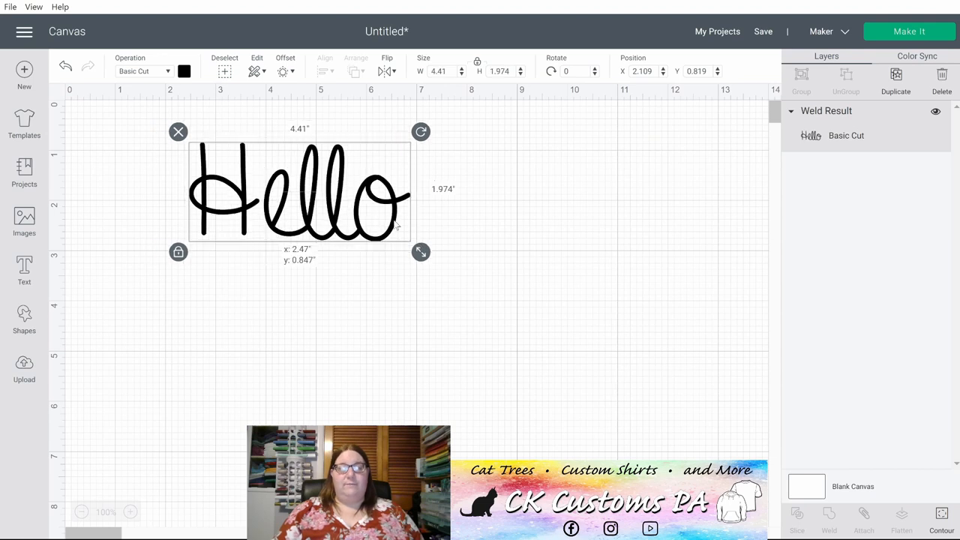
left_click_drag(298, 191, 370, 199)
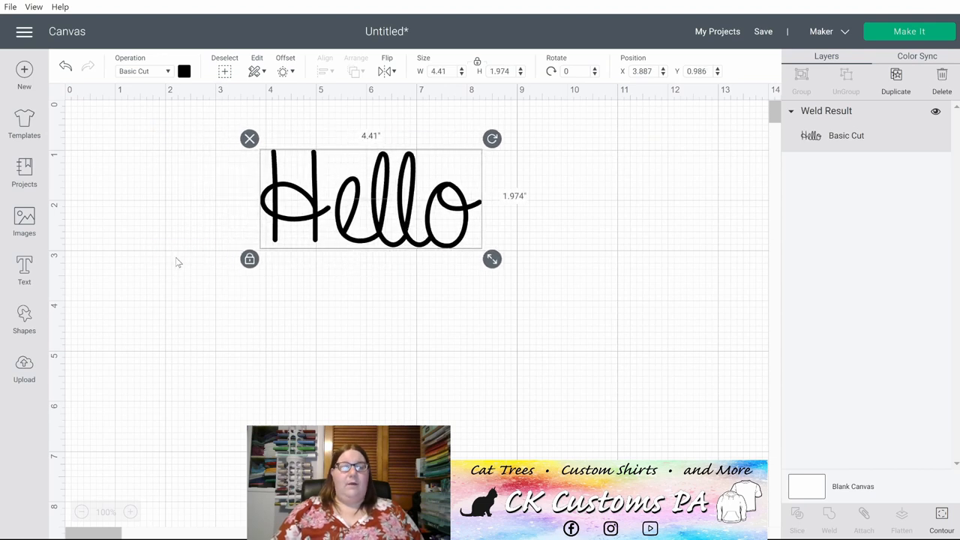
left_click(178, 262)
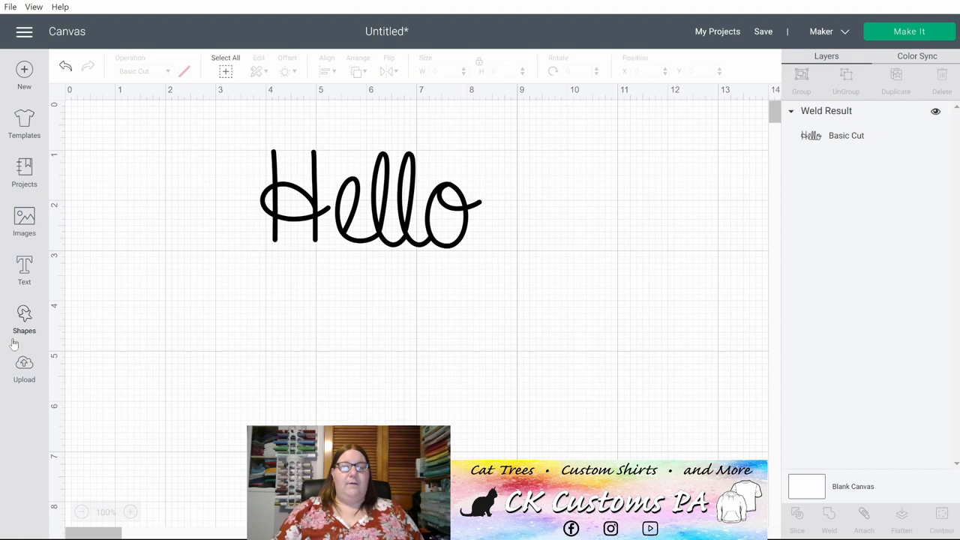
Step: Add two star shapes, placing one left and one right of Hello
left_click(24, 315)
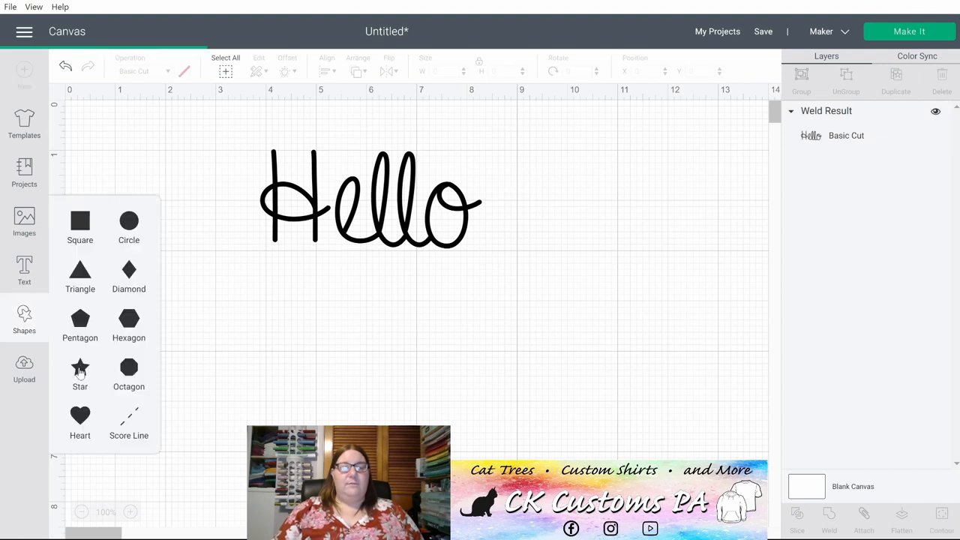
left_click(80, 367)
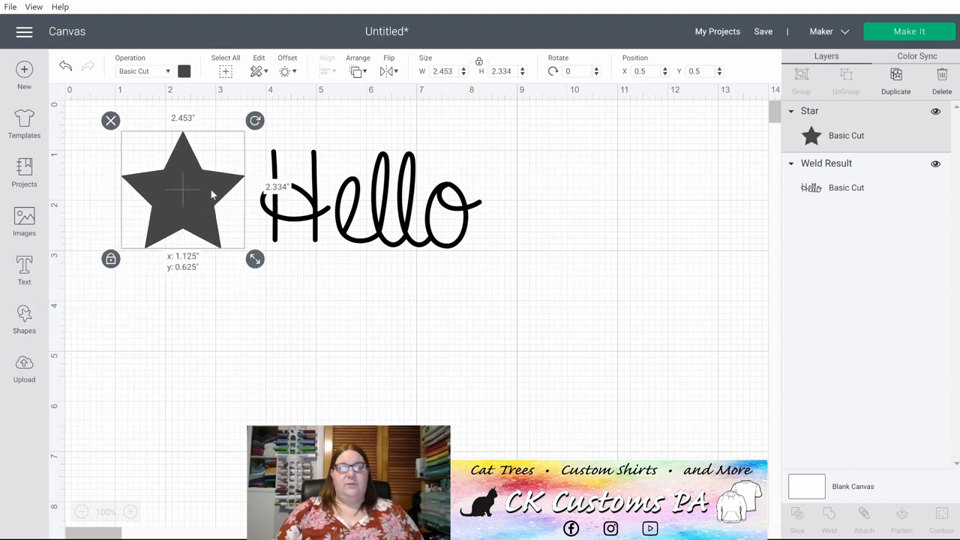
left_click_drag(182, 190, 186, 192)
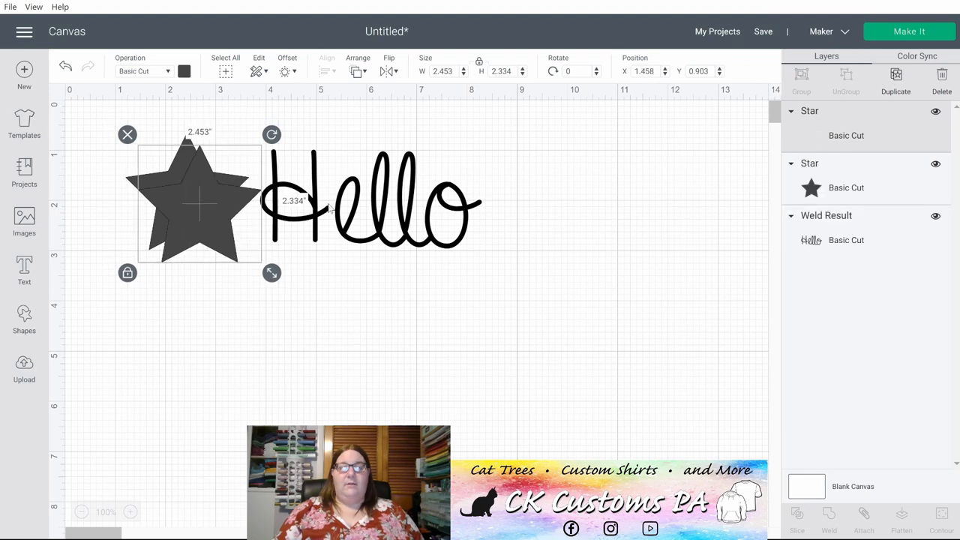
left_click_drag(198, 203, 553, 195)
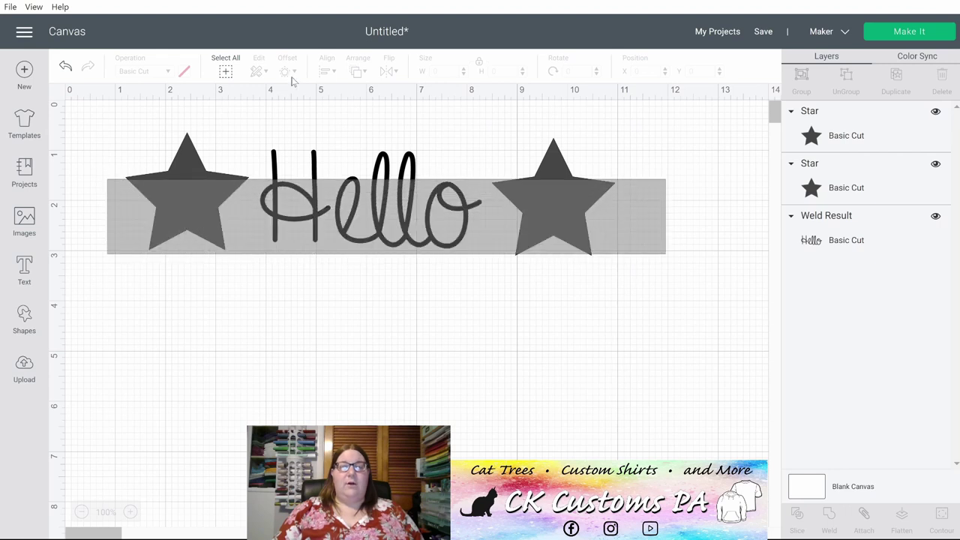
Step: Center the stars and Hello vertically and distribute them evenly across
left_click(323, 70)
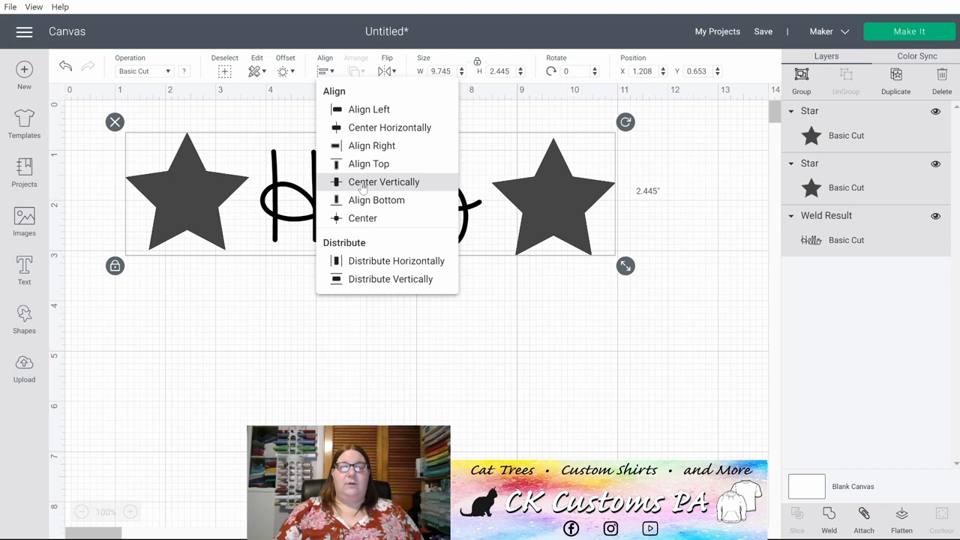
left_click(383, 182)
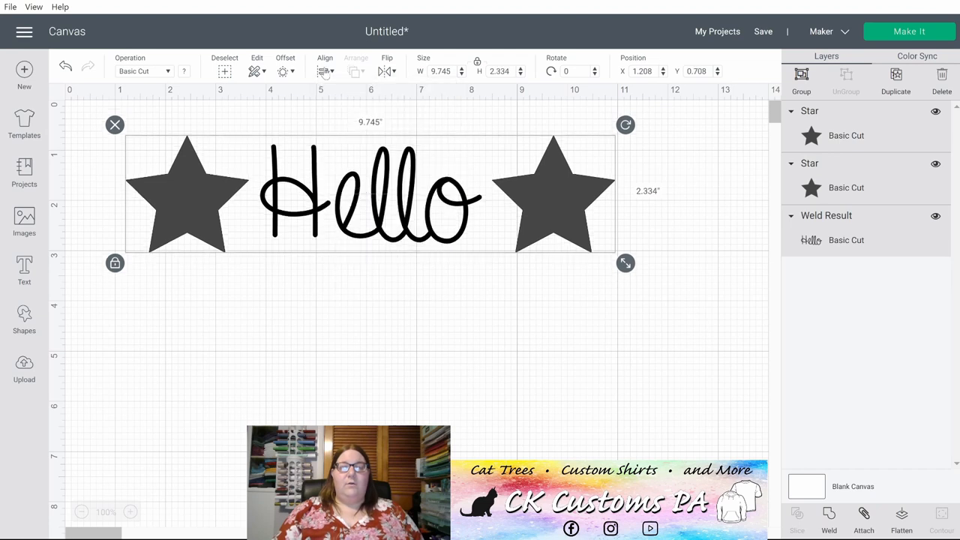
left_click(323, 71)
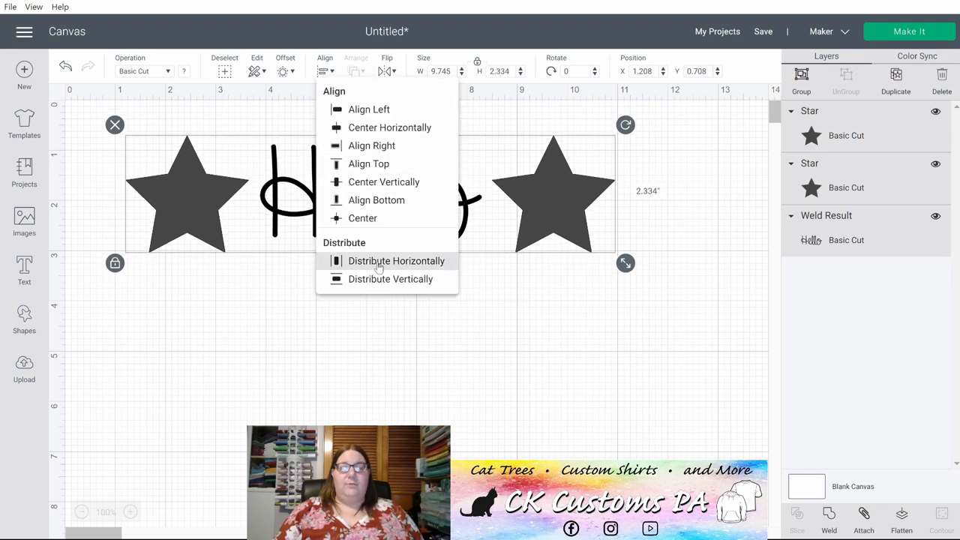
left_click(395, 260)
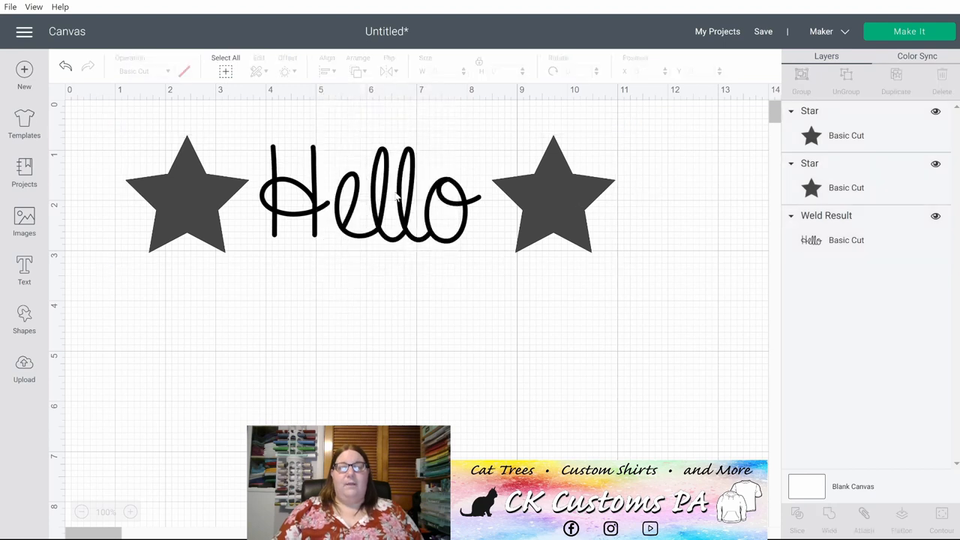
Step: Colour both stars red and the welded Hello blue, then deselect
left_click(186, 195)
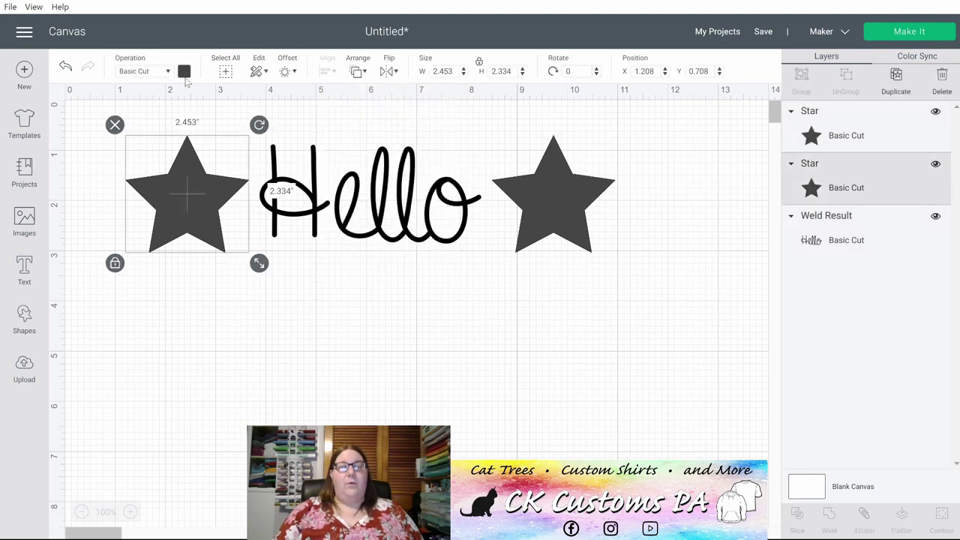
left_click(183, 71)
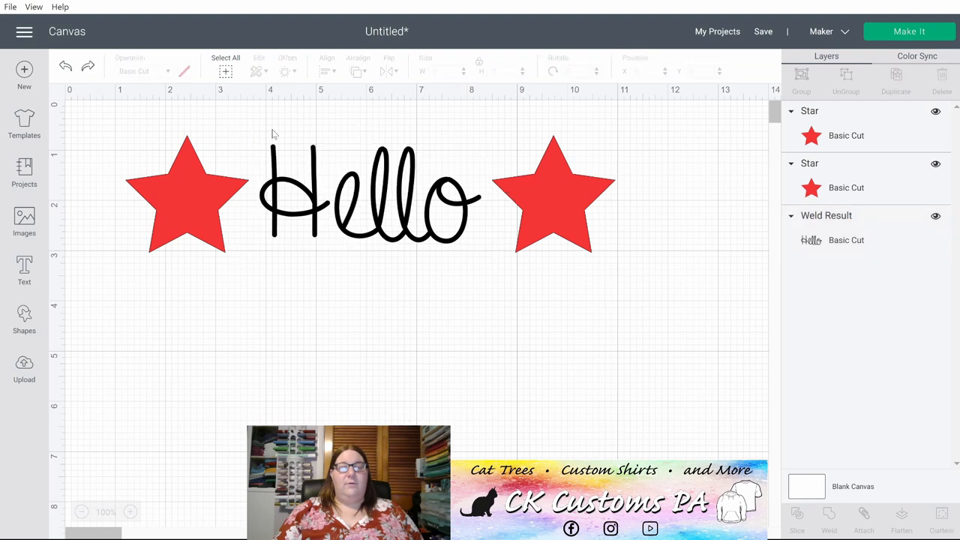
left_click(367, 199)
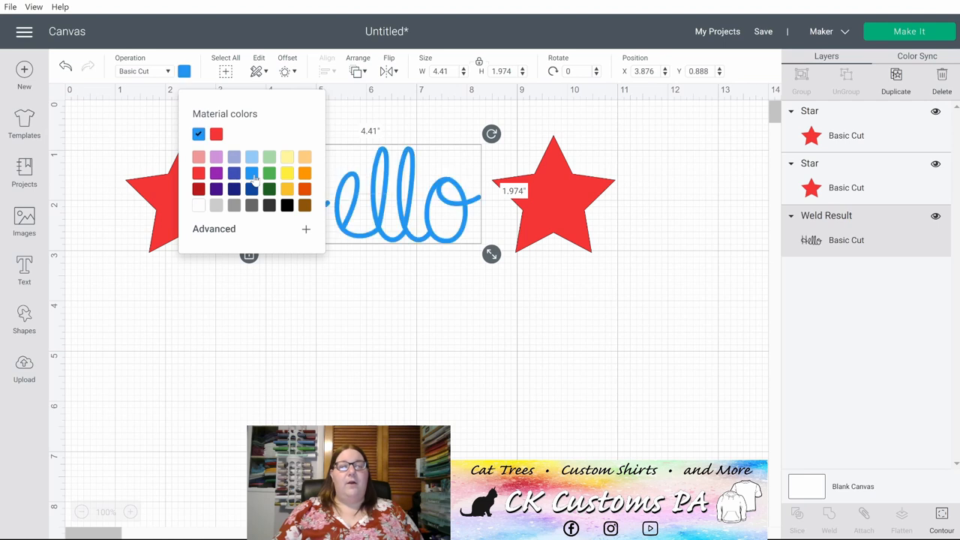
left_click(594, 285)
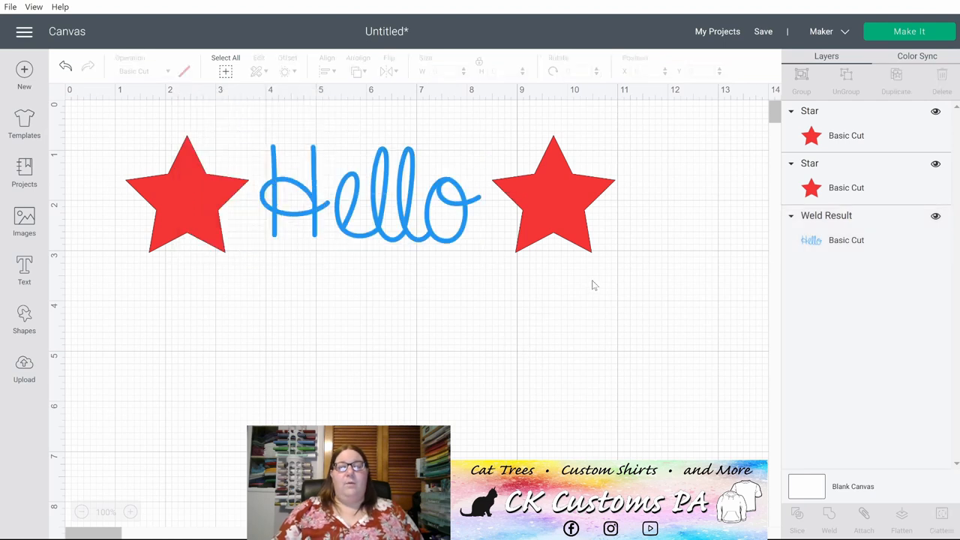
mouse_move(588, 273)
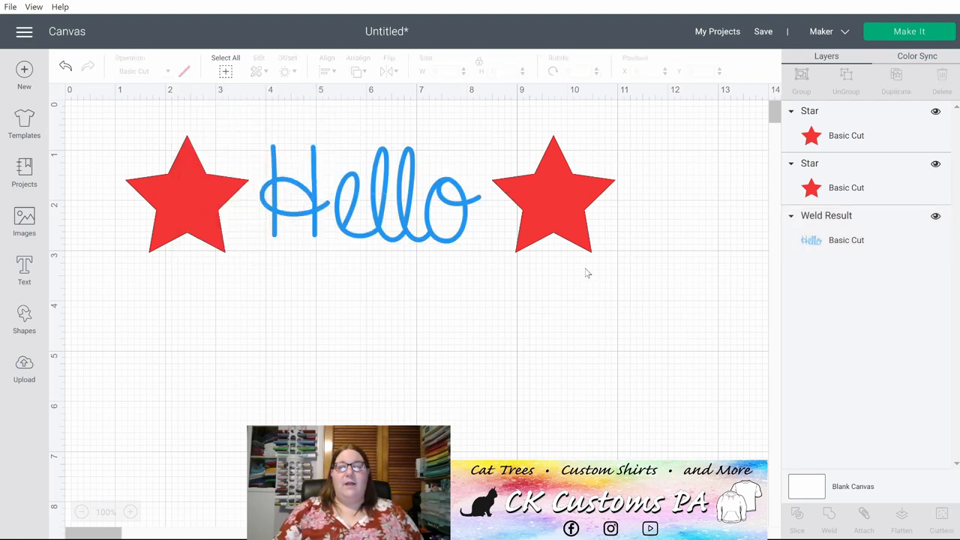
mouse_move(221, 110)
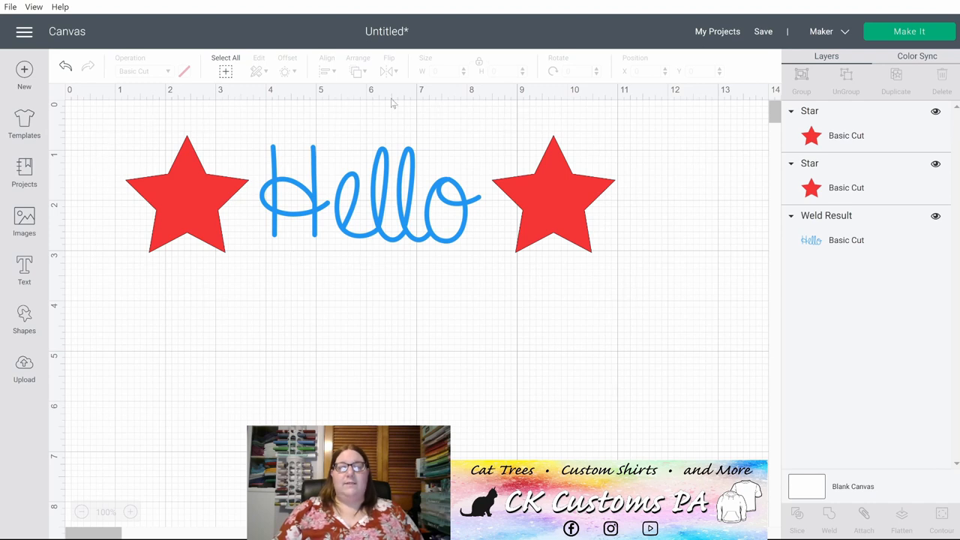
mouse_move(629, 297)
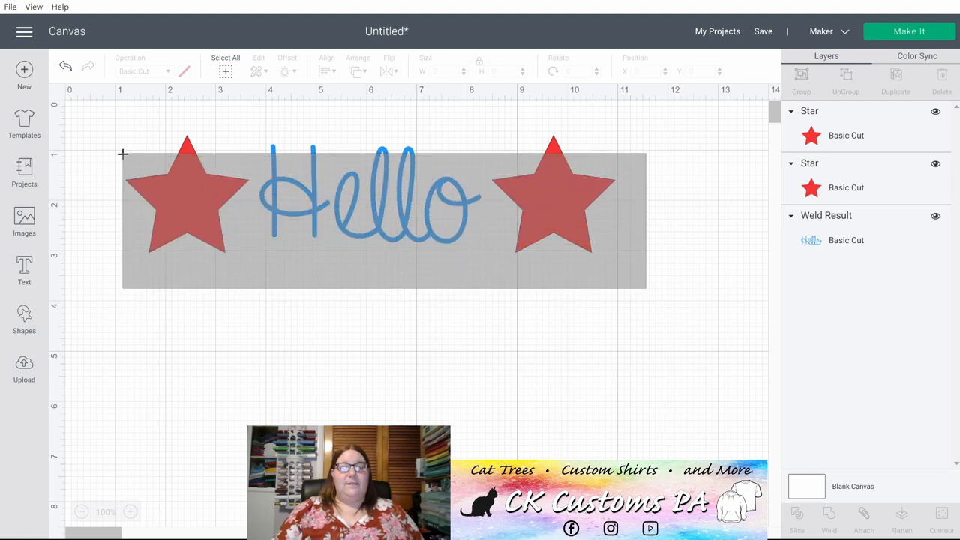
Step: Apply a welded offset border of about 0.681 in around the stars and Hello
left_click(225, 65)
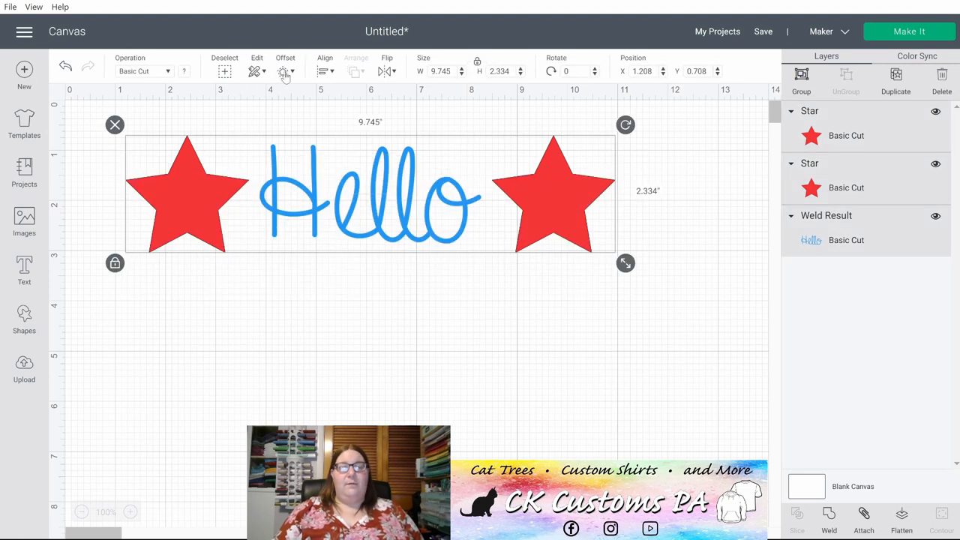
left_click(284, 71)
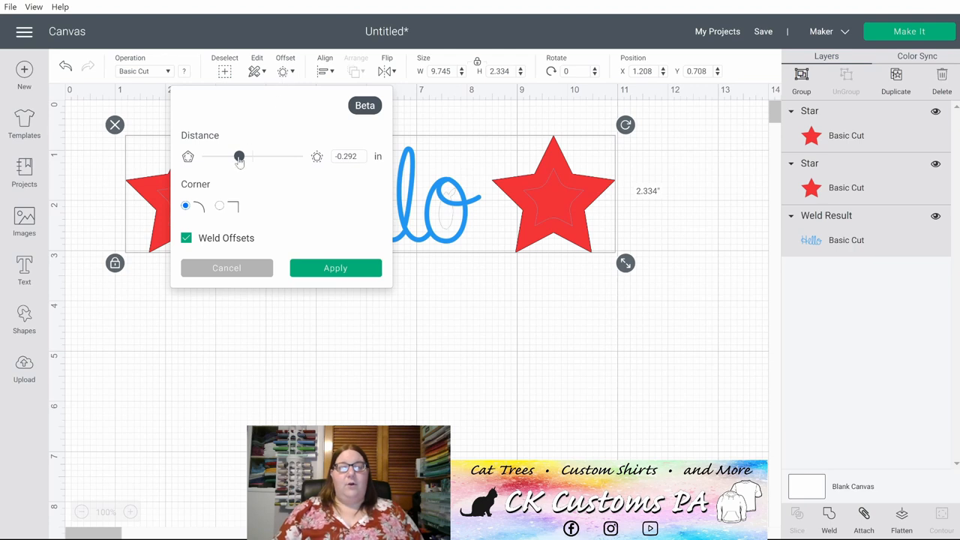
left_click_drag(238, 156, 264, 156)
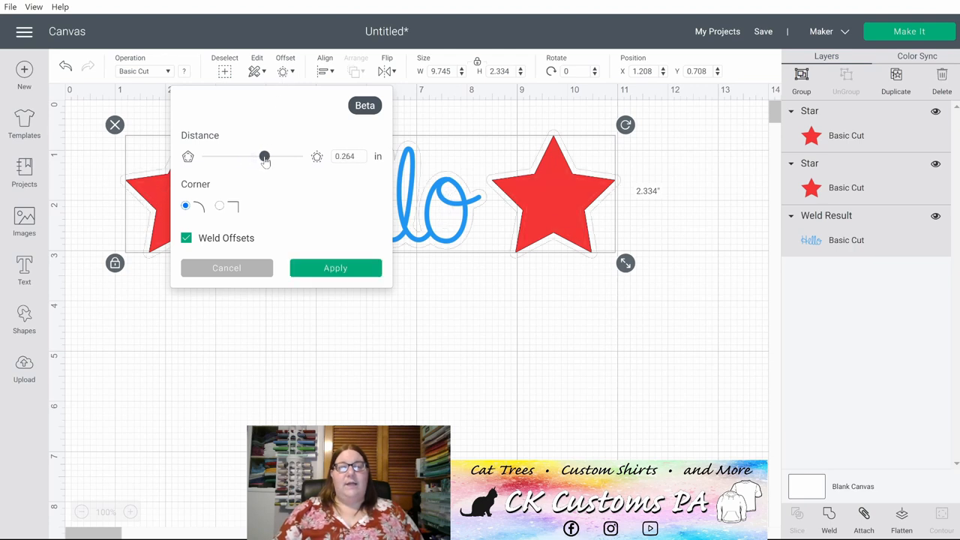
left_click_drag(264, 156, 269, 156)
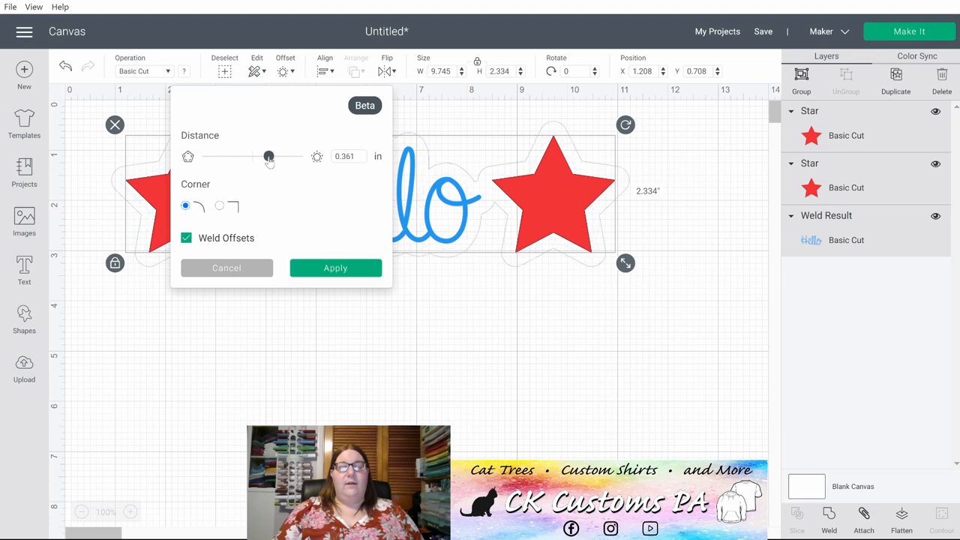
left_click_drag(268, 156, 278, 156)
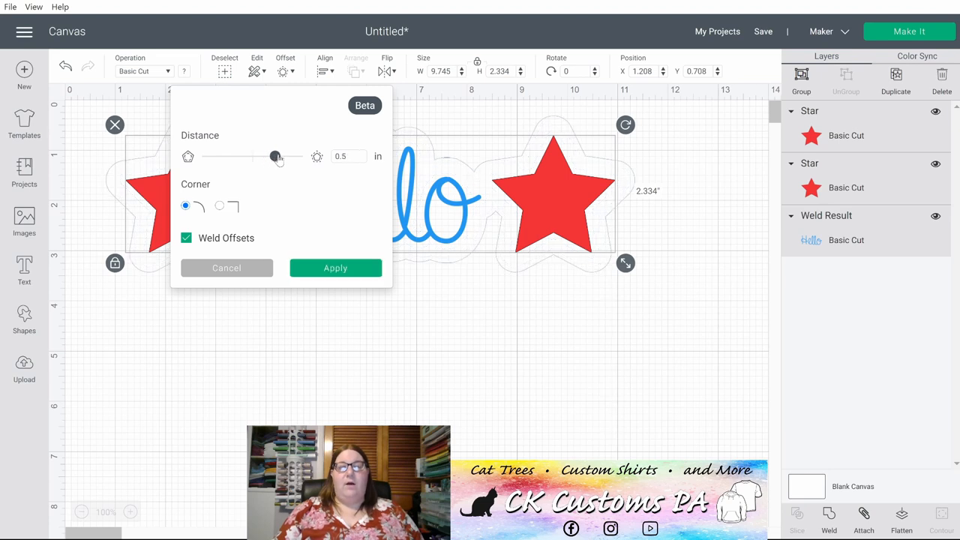
left_click_drag(275, 156, 291, 156)
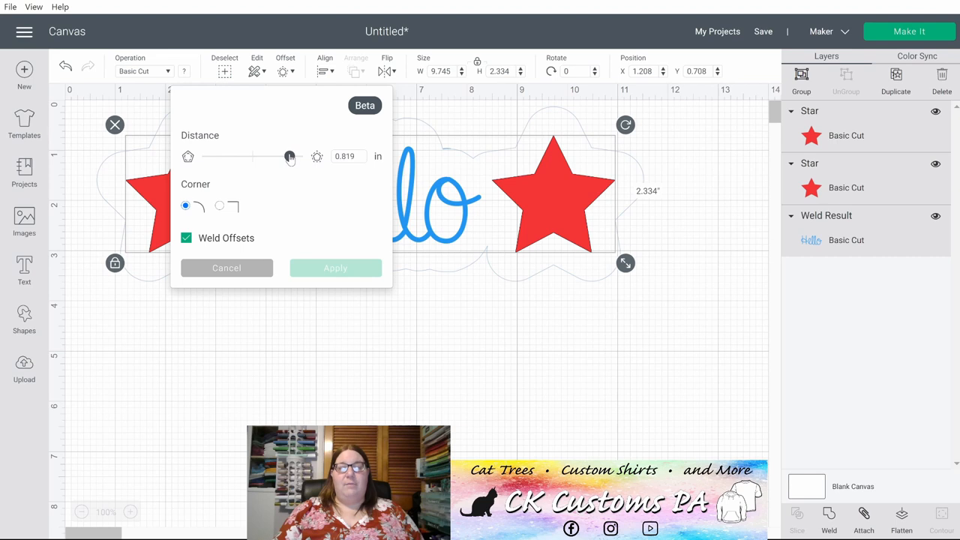
left_click_drag(290, 156, 298, 156)
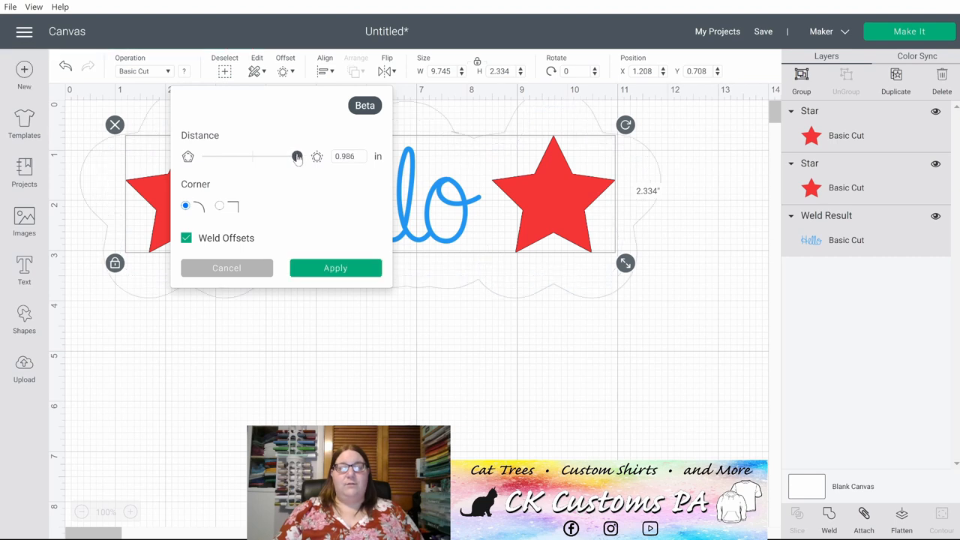
left_click_drag(297, 156, 294, 156)
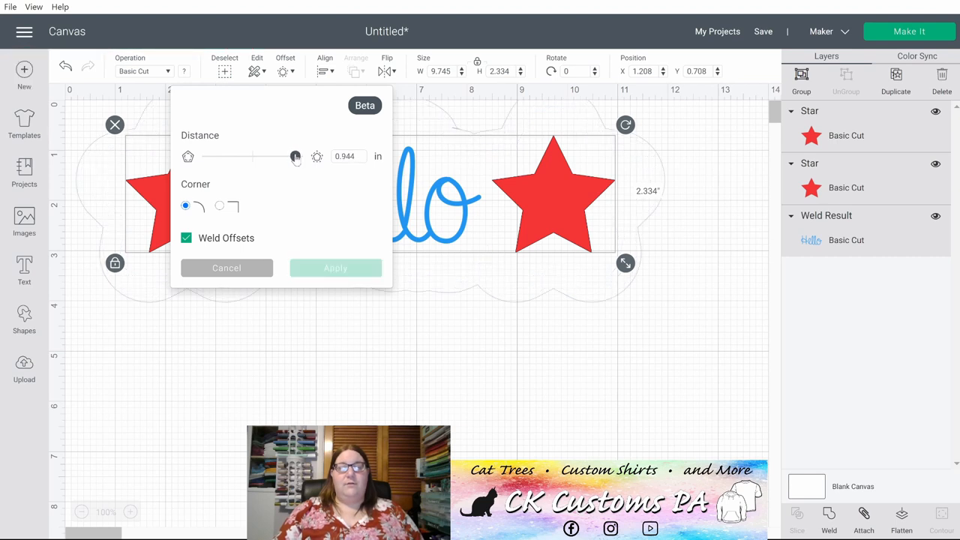
left_click_drag(296, 156, 283, 156)
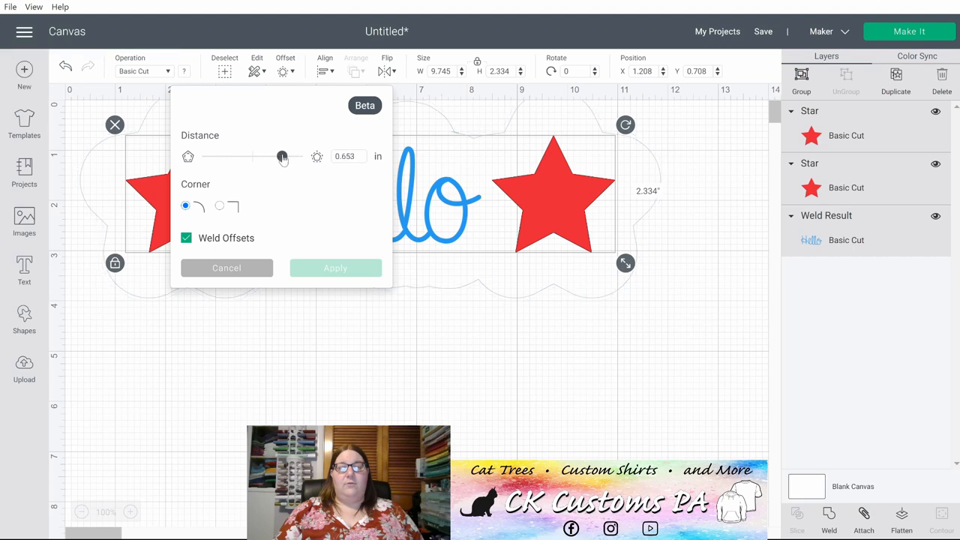
left_click_drag(281, 156, 287, 156)
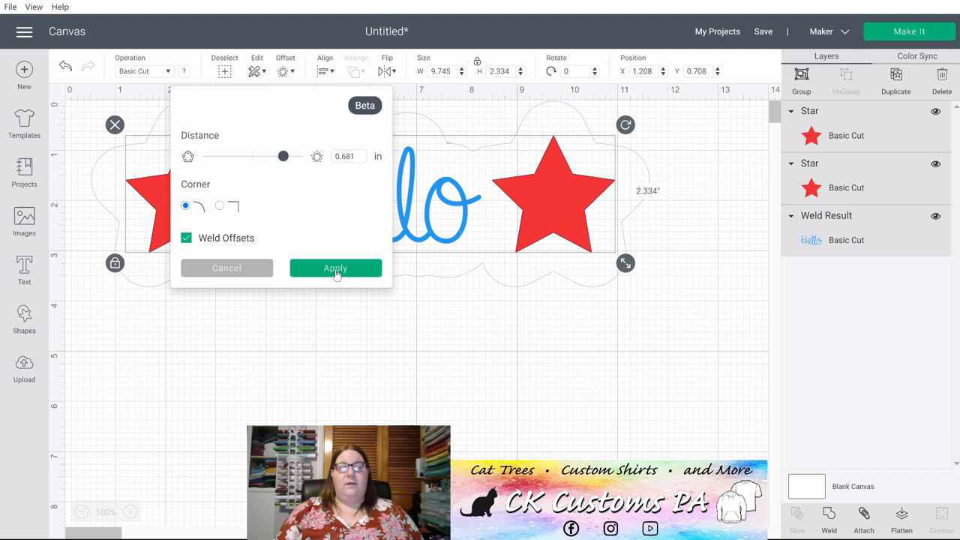
left_click(335, 268)
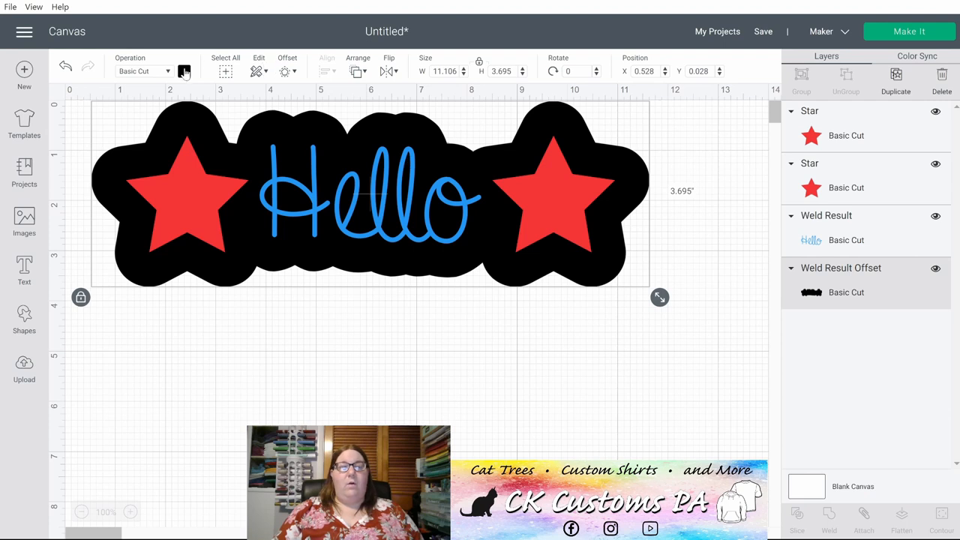
Step: Colour the offset border white and the canvas background pale yellow
left_click(183, 71)
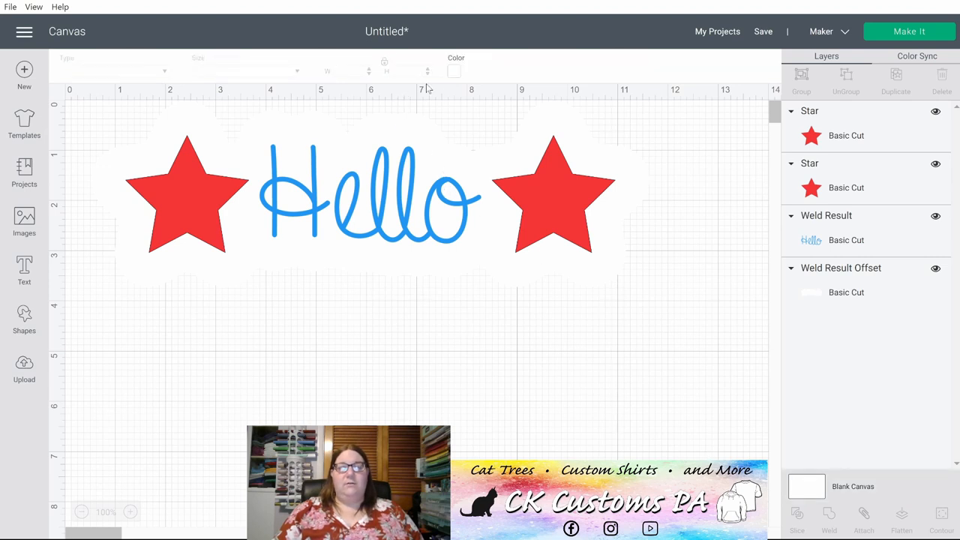
left_click(453, 70)
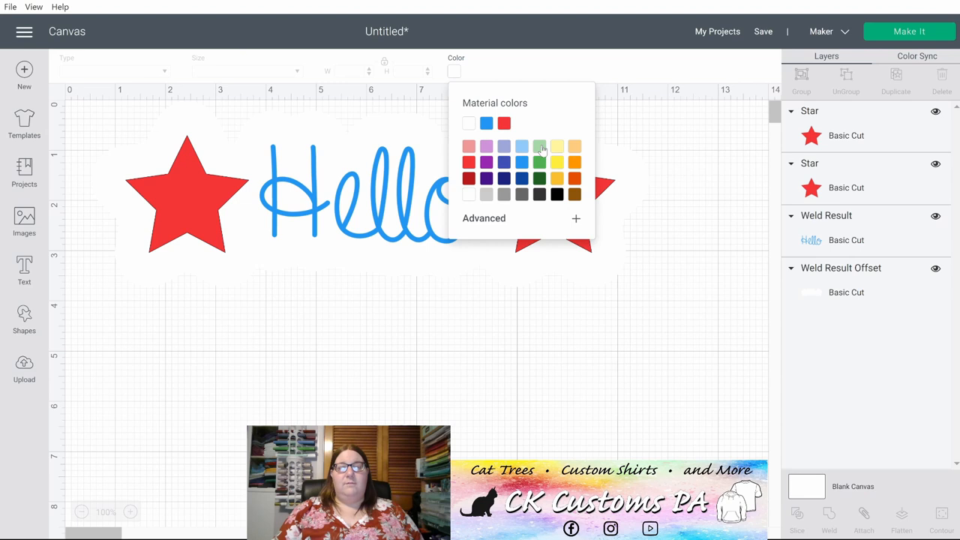
left_click(557, 146)
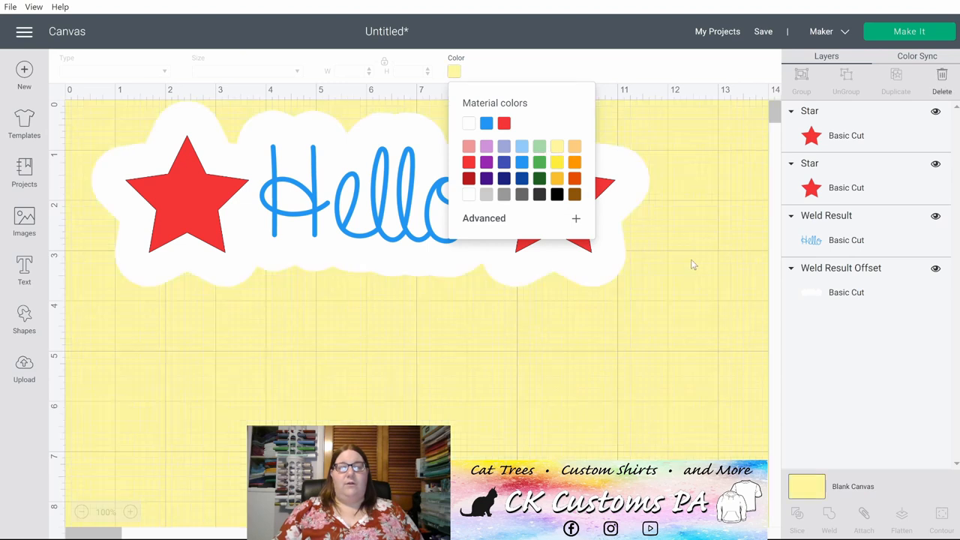
left_click(693, 264)
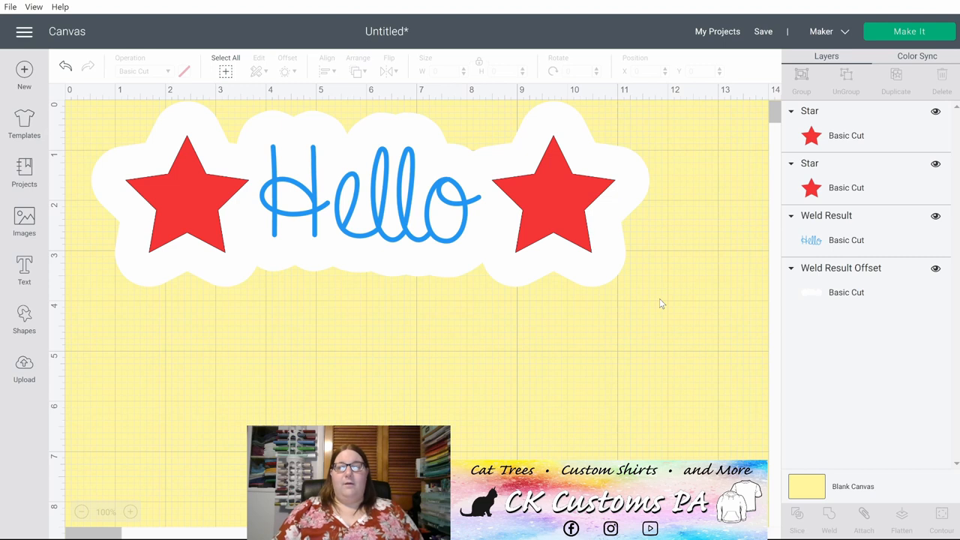
mouse_move(455, 154)
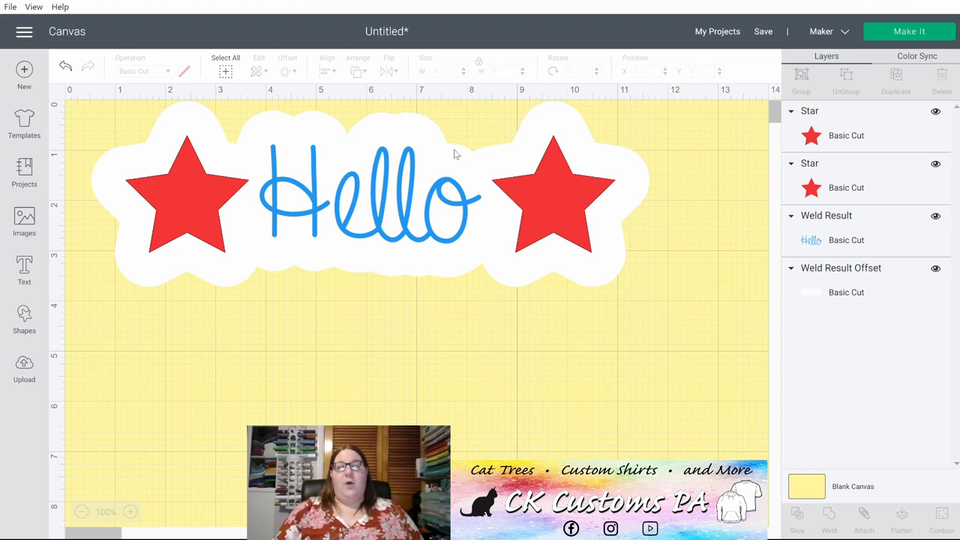
mouse_move(206, 266)
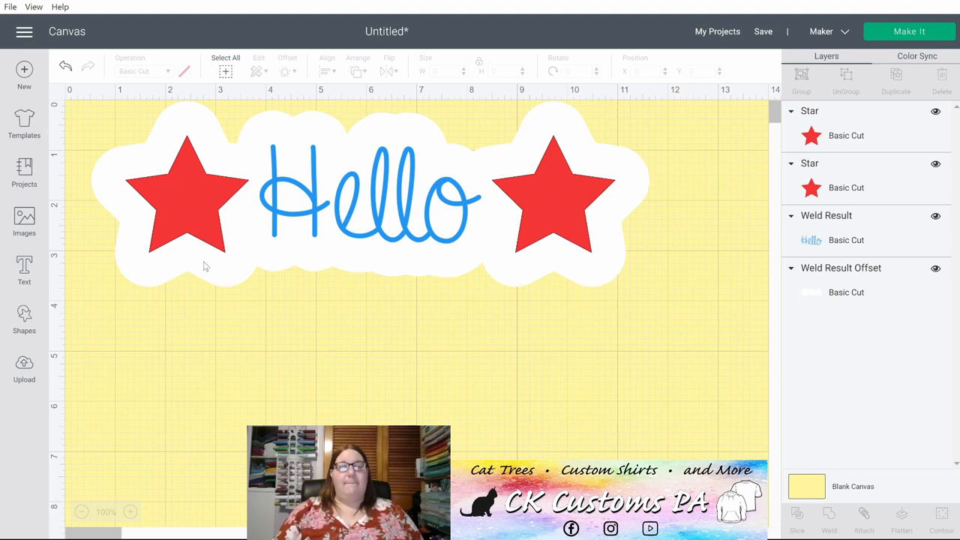
mouse_move(641, 296)
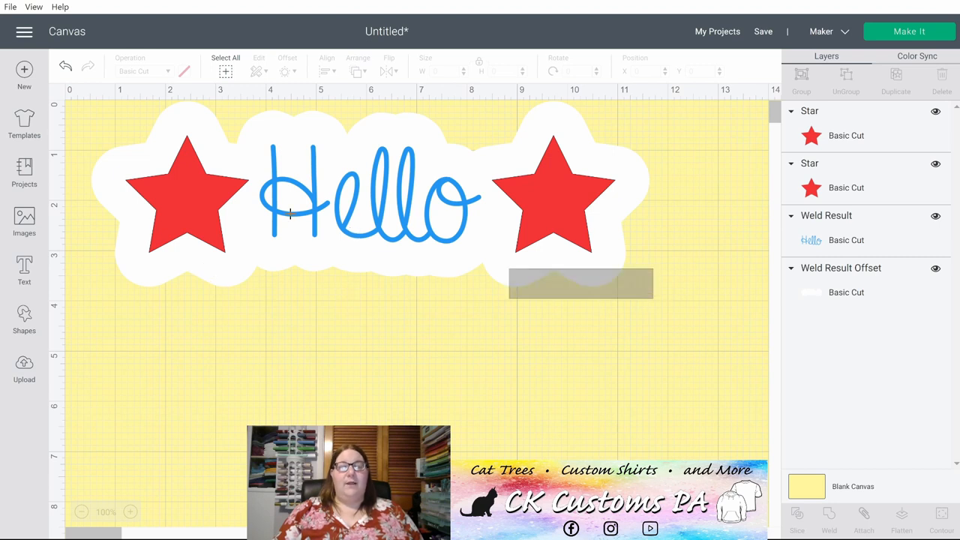
Step: Select the whole sticker and flatten all layers into one Print Then Cut image
left_click(225, 71)
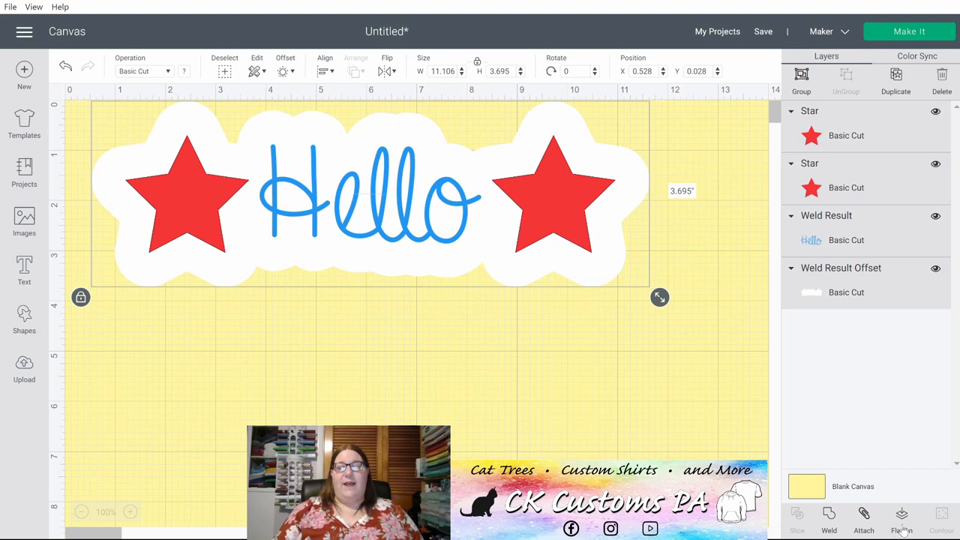
left_click(901, 525)
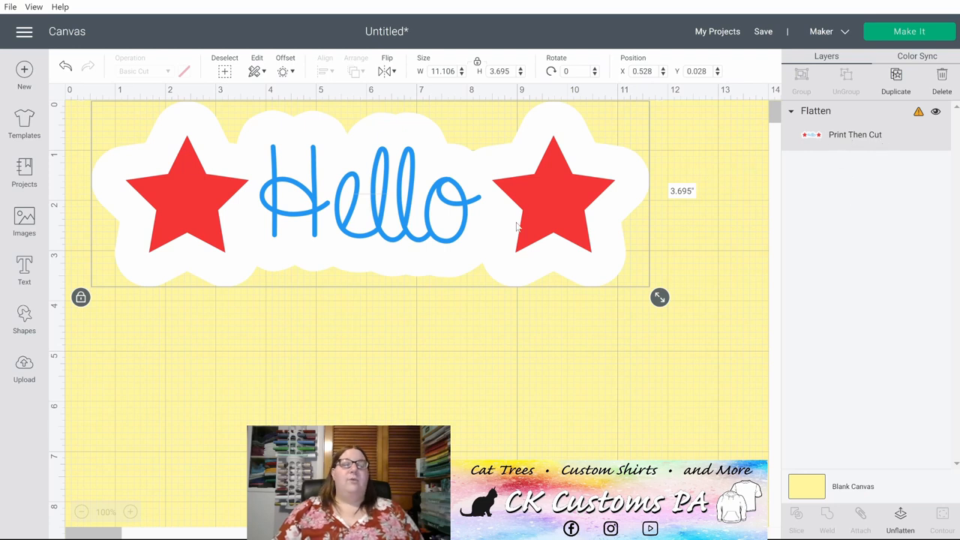
mouse_move(510, 233)
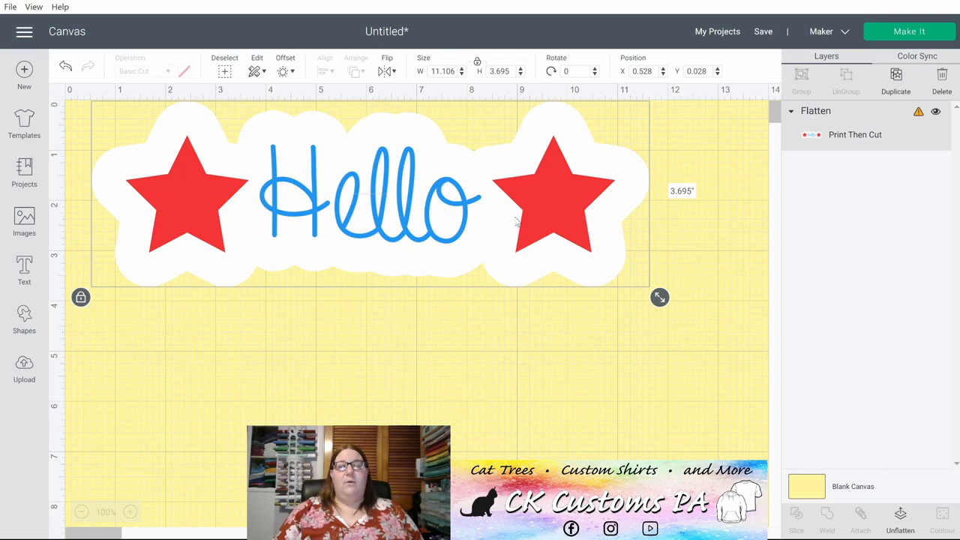
mouse_move(465, 147)
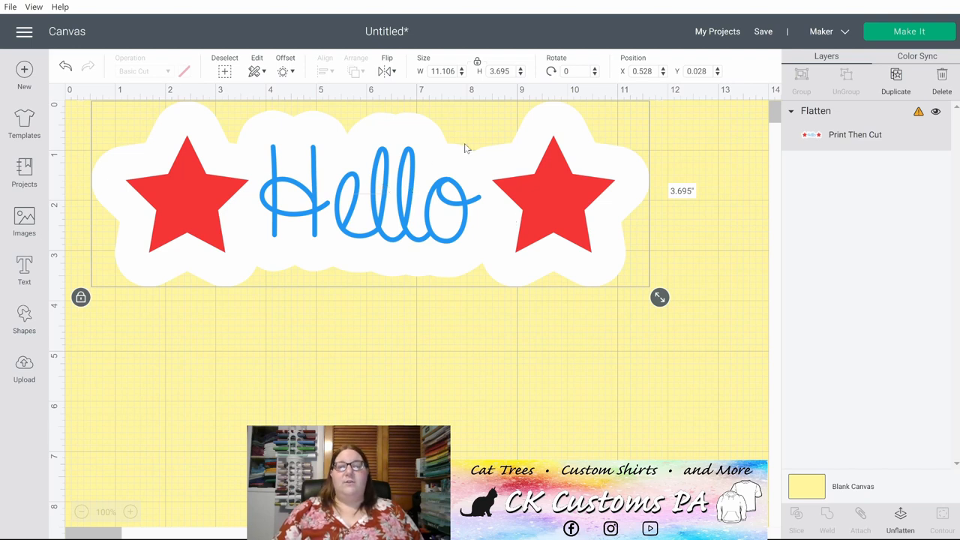
mouse_move(406, 121)
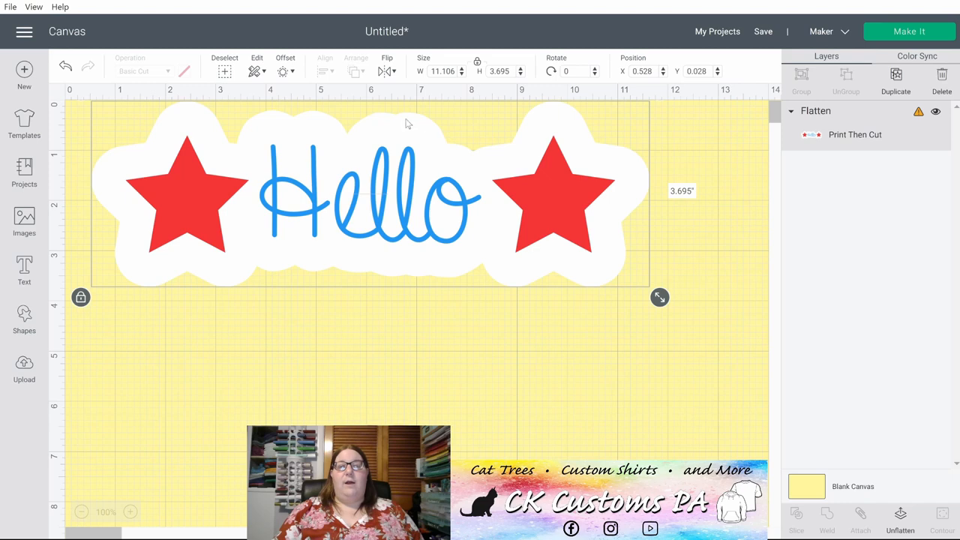